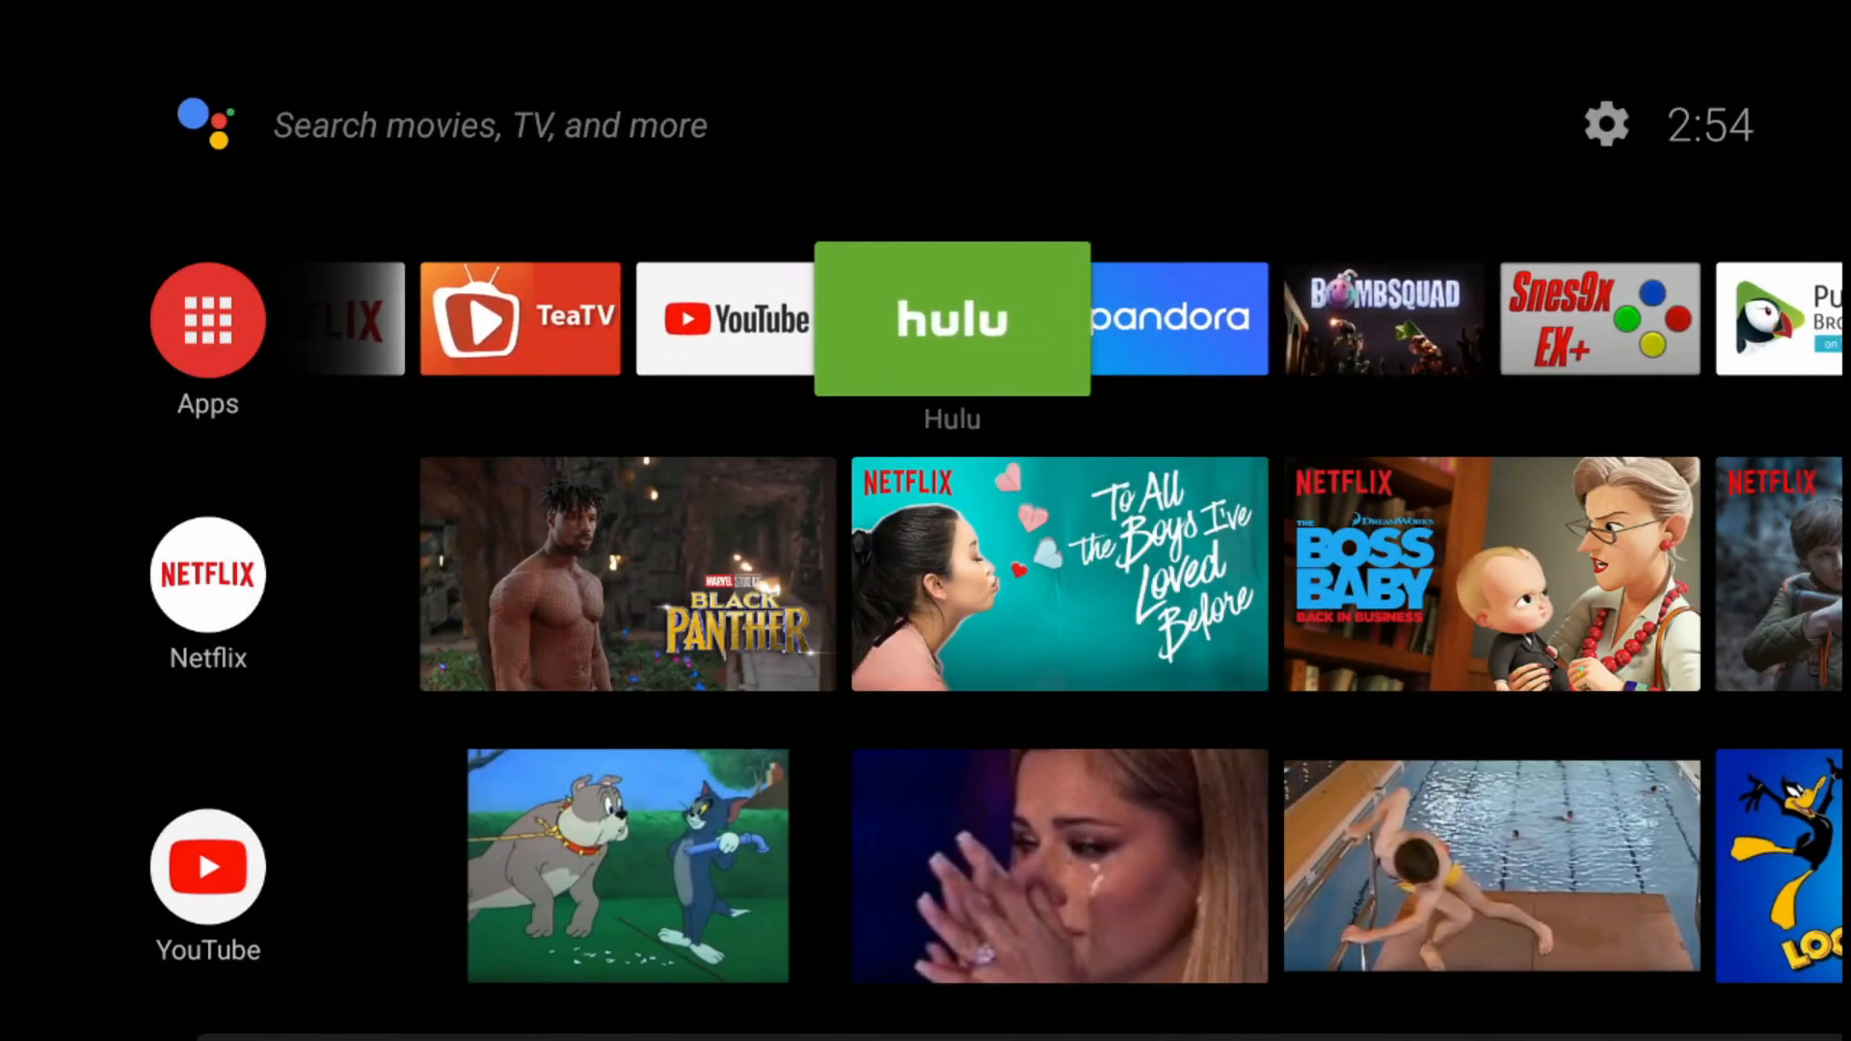
Step: Browse the home screen's add-to-favorites app list looking for the sideloaded app
{"action": "scroll", "scroll_direction": "right", "scroll_amount": 3}
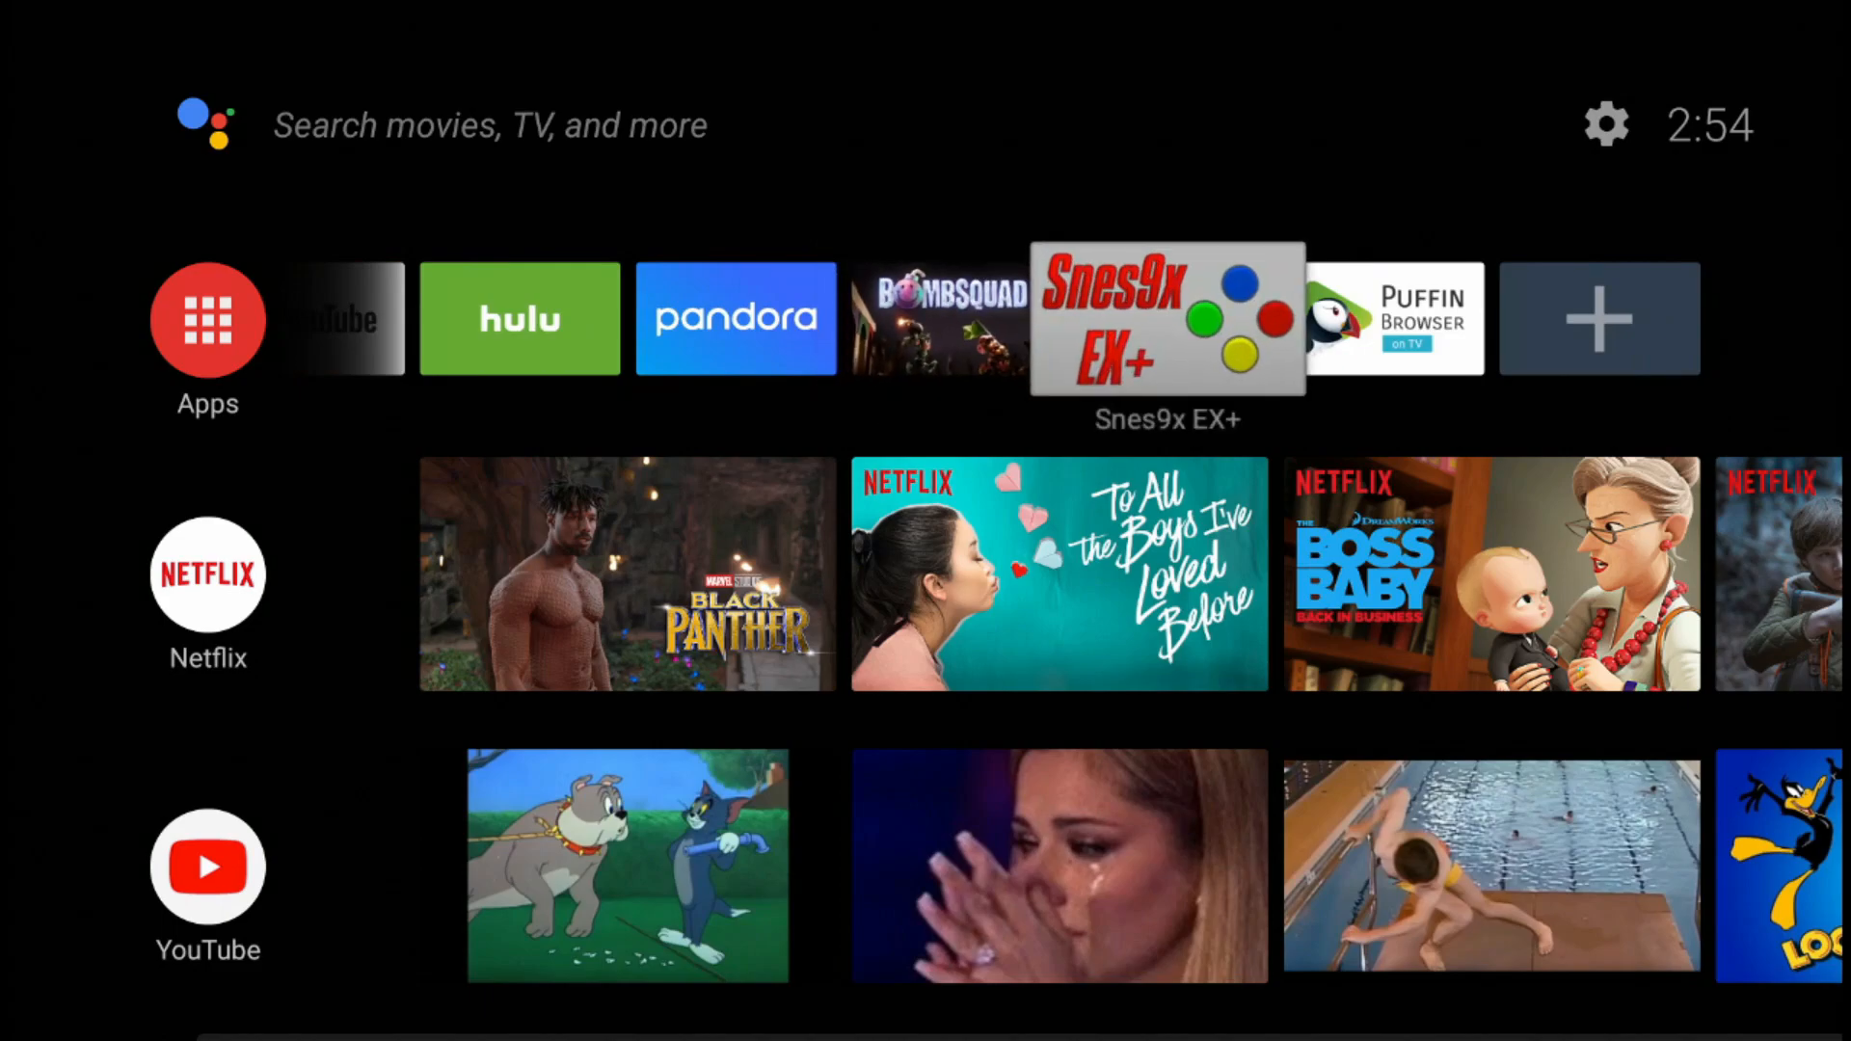
{"action": "left_click", "coordinate": [1599, 318]}
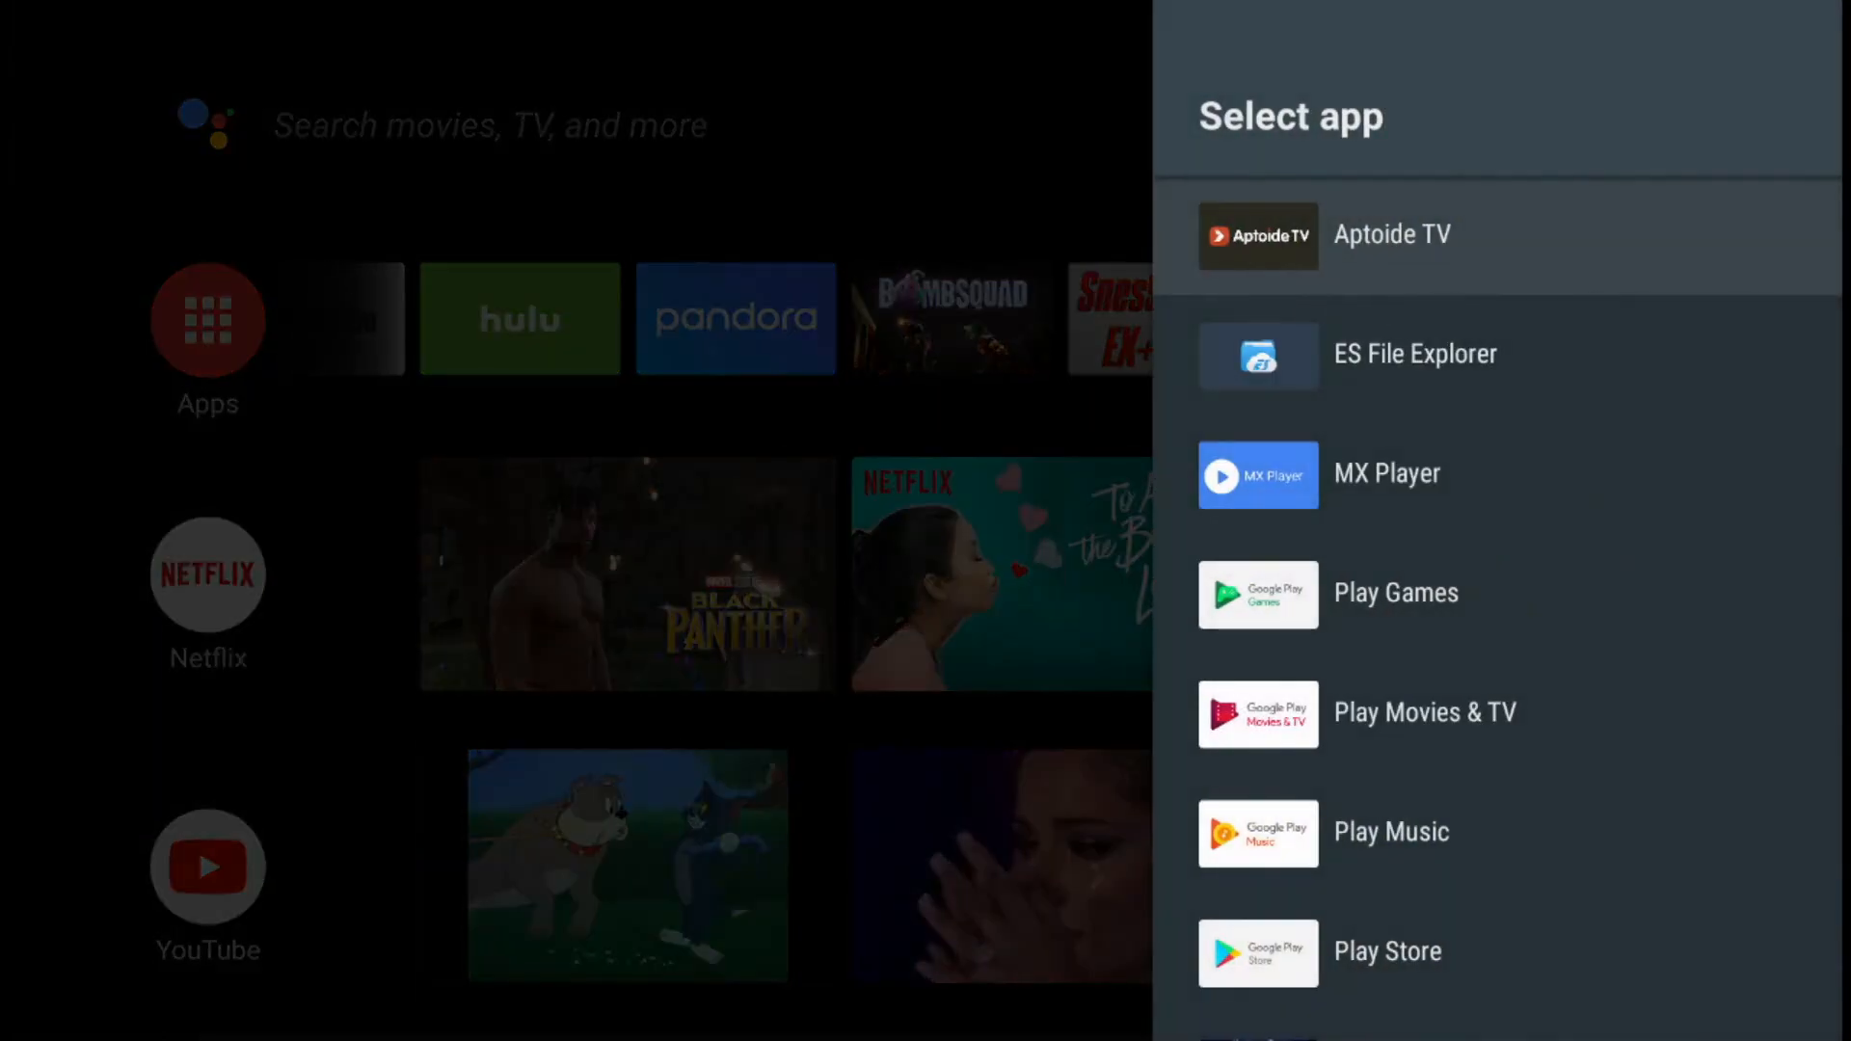
{"action": "scroll", "scroll_direction": "down", "scroll_amount": 3}
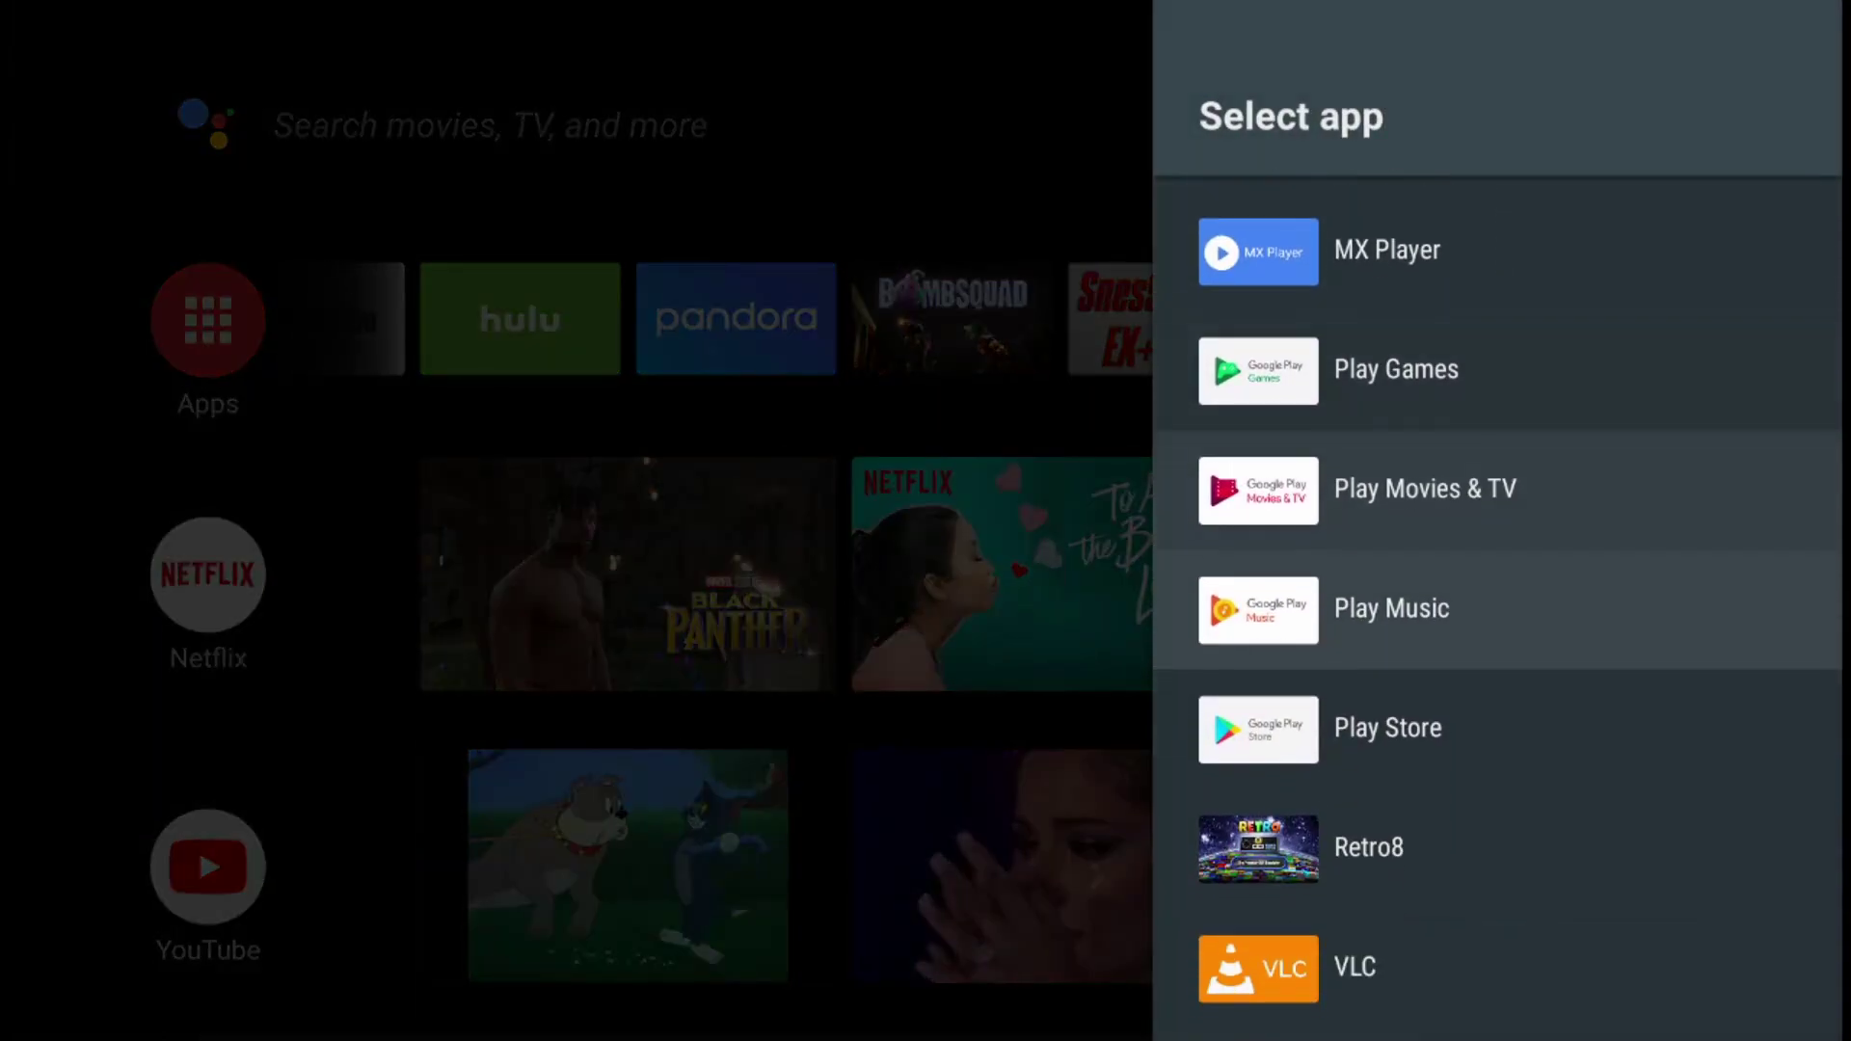
{"action": "scroll", "scroll_direction": "down", "scroll_amount": 3}
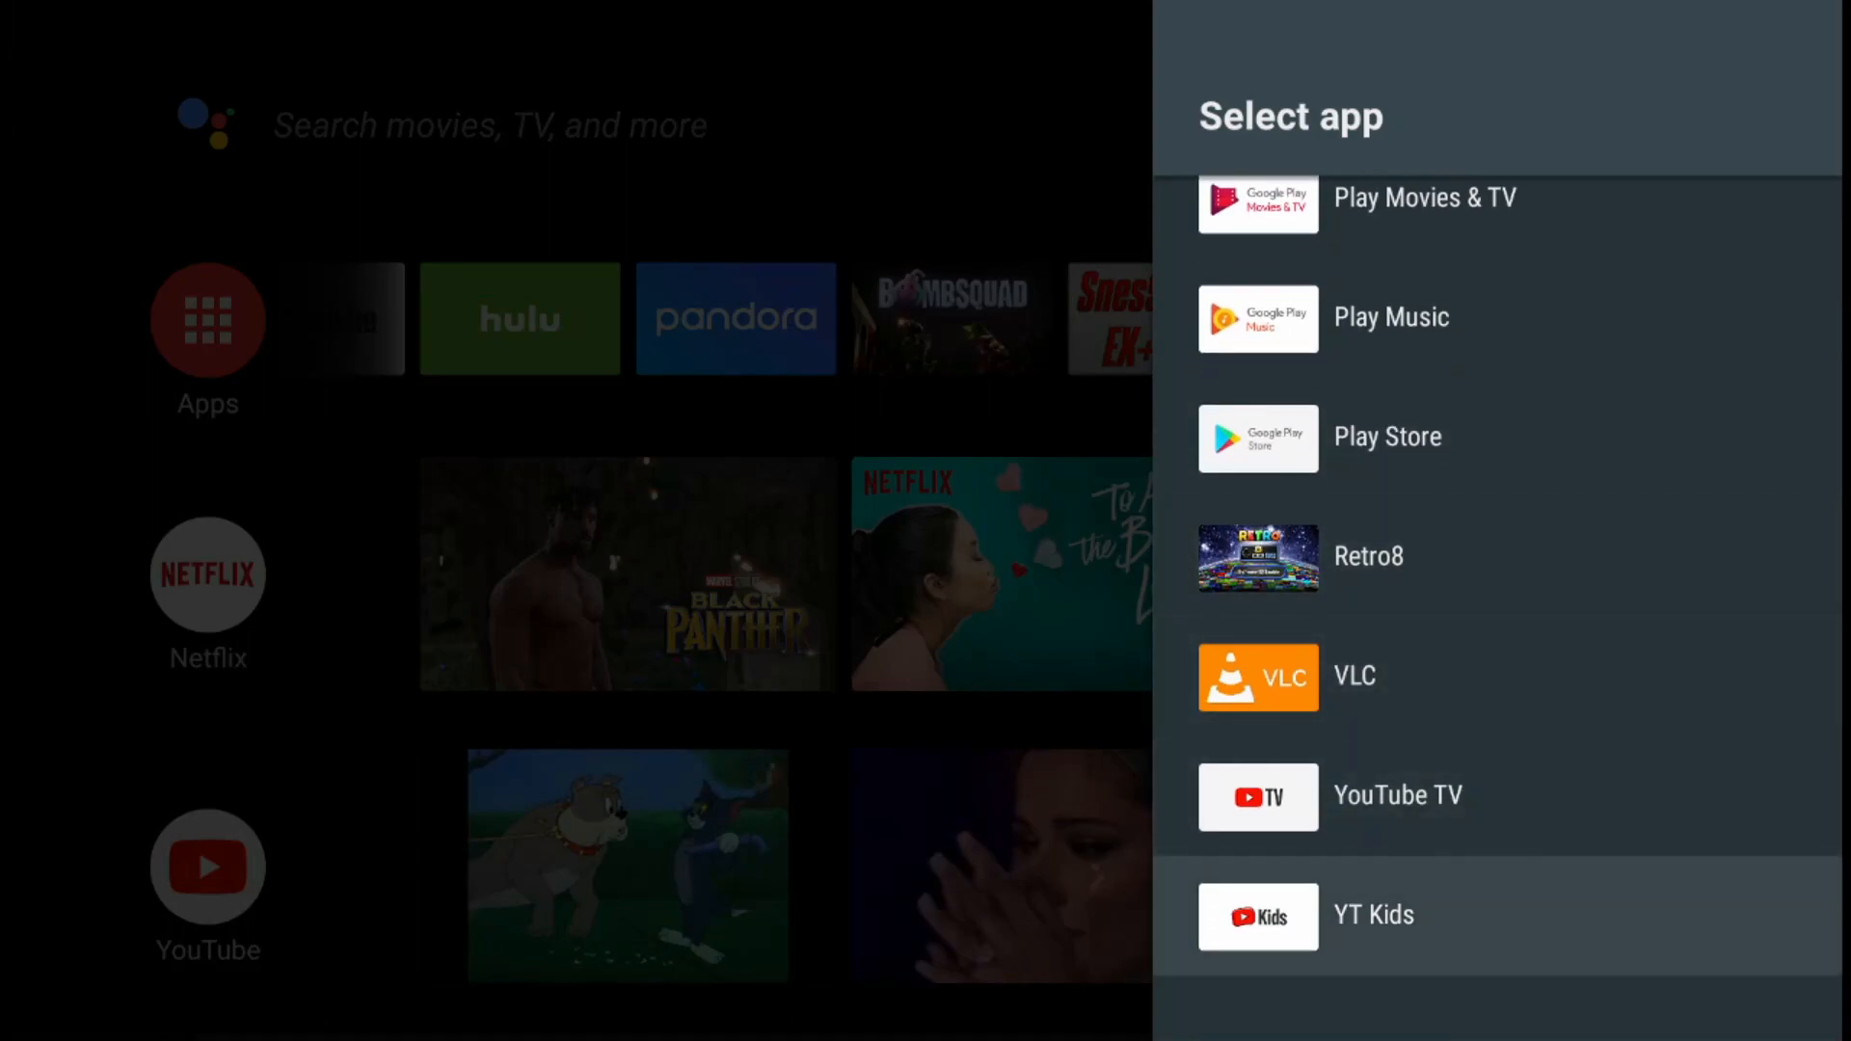
{"action": "scroll", "scroll_direction": "up", "scroll_amount": 3}
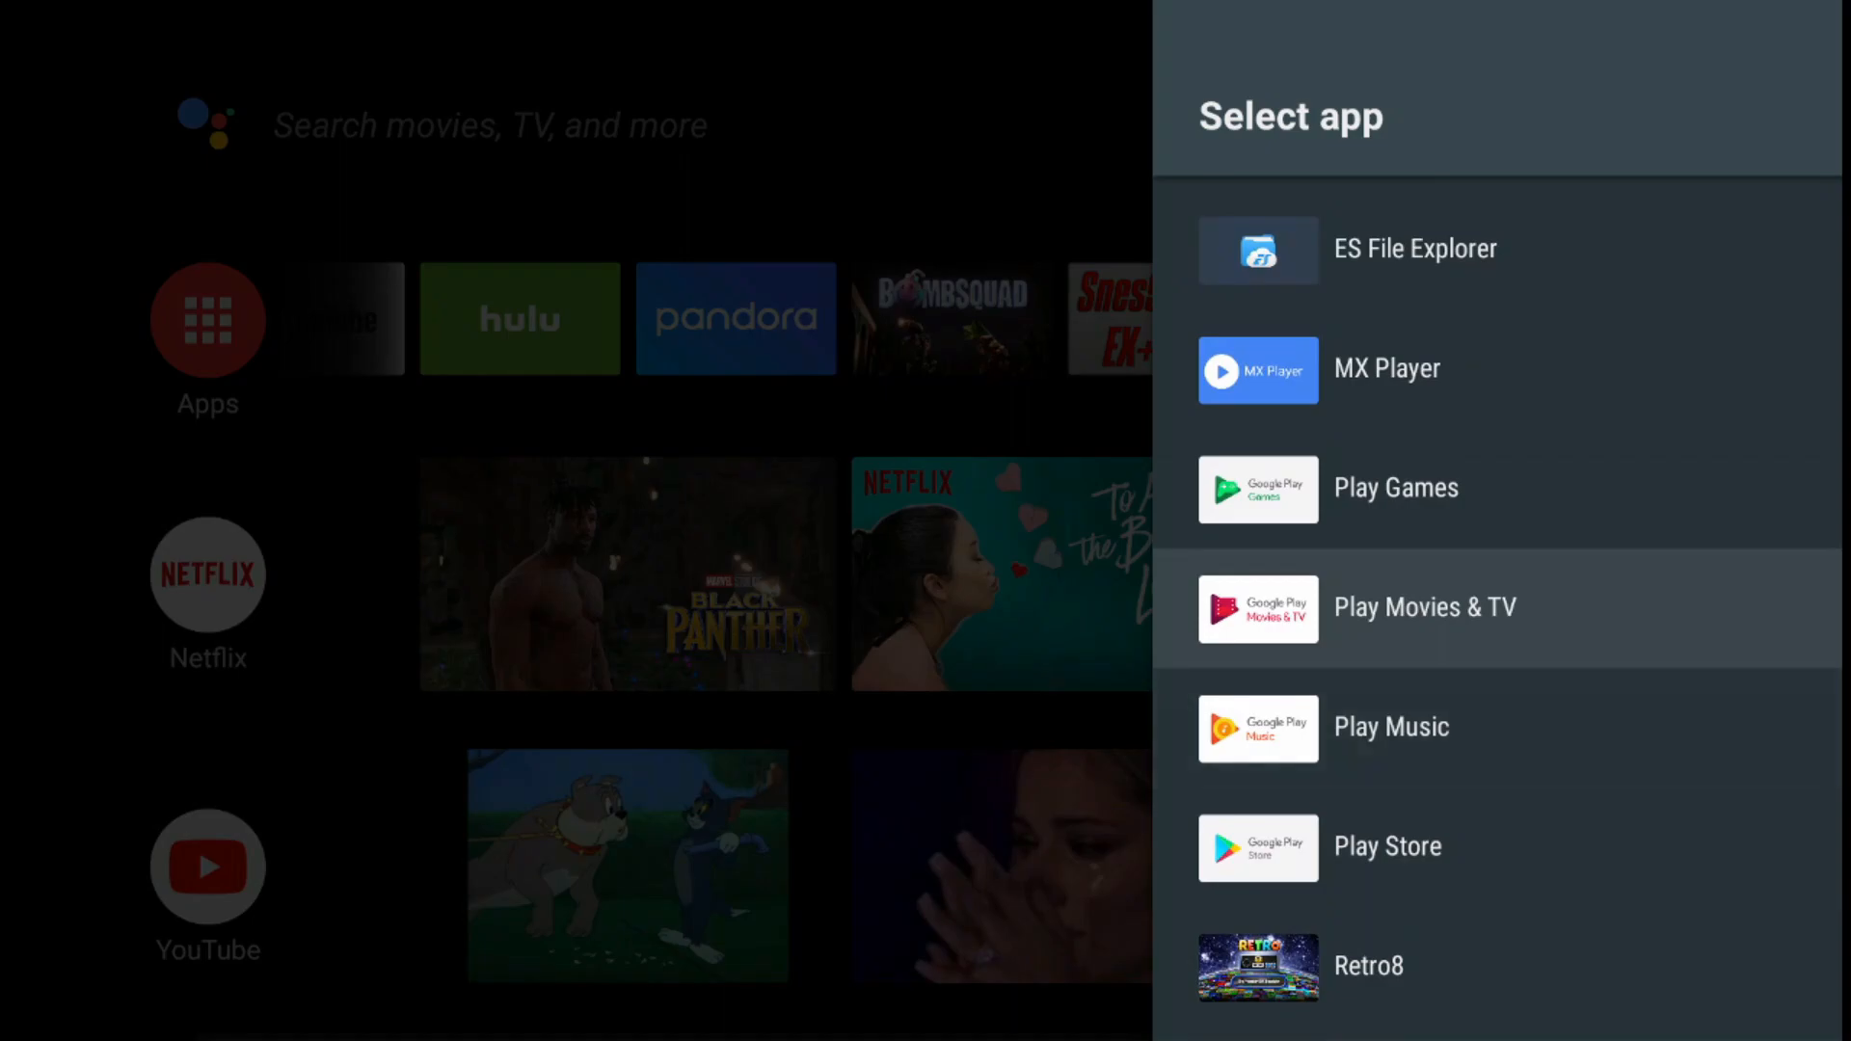
{"action": "scroll", "scroll_direction": "up", "scroll_amount": 3}
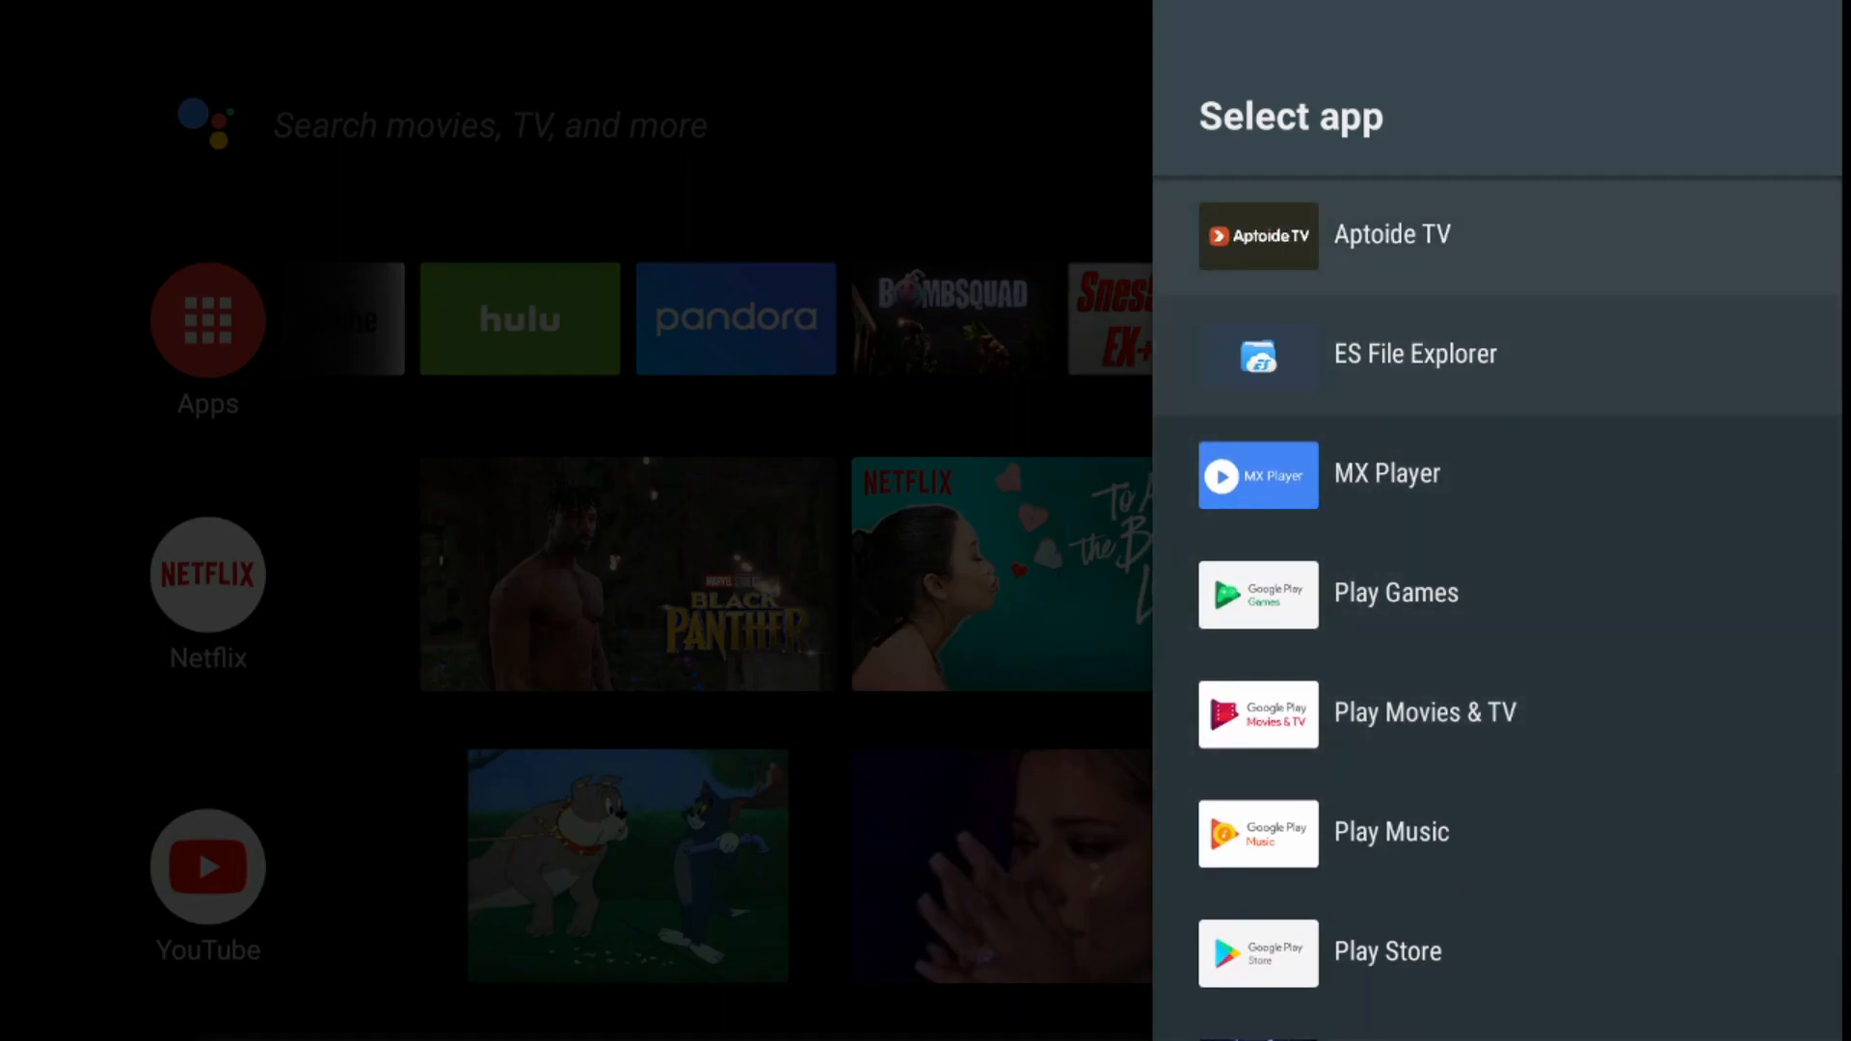
{"action": "mouse_move", "coordinate": [1413, 353]}
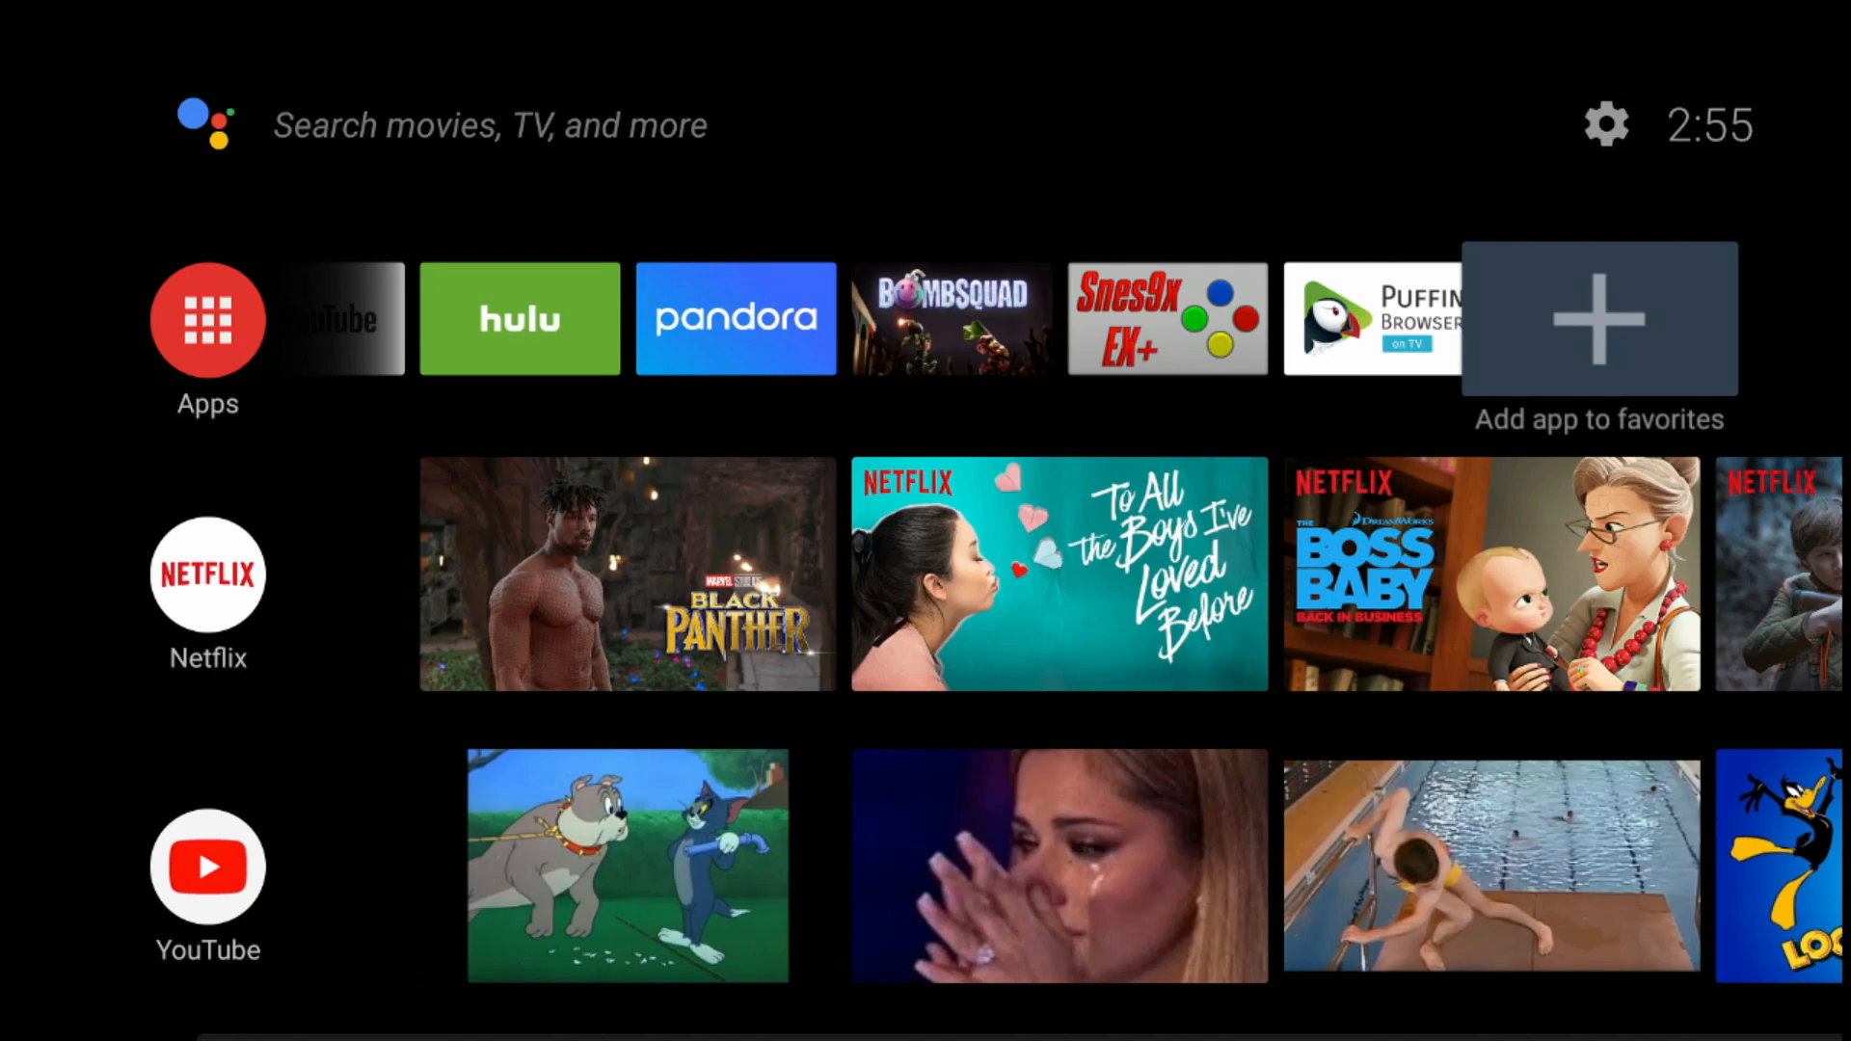
Step: Check the installed apps list in device Settings, then return to the home screen
{"action": "left_click", "coordinate": [1605, 124]}
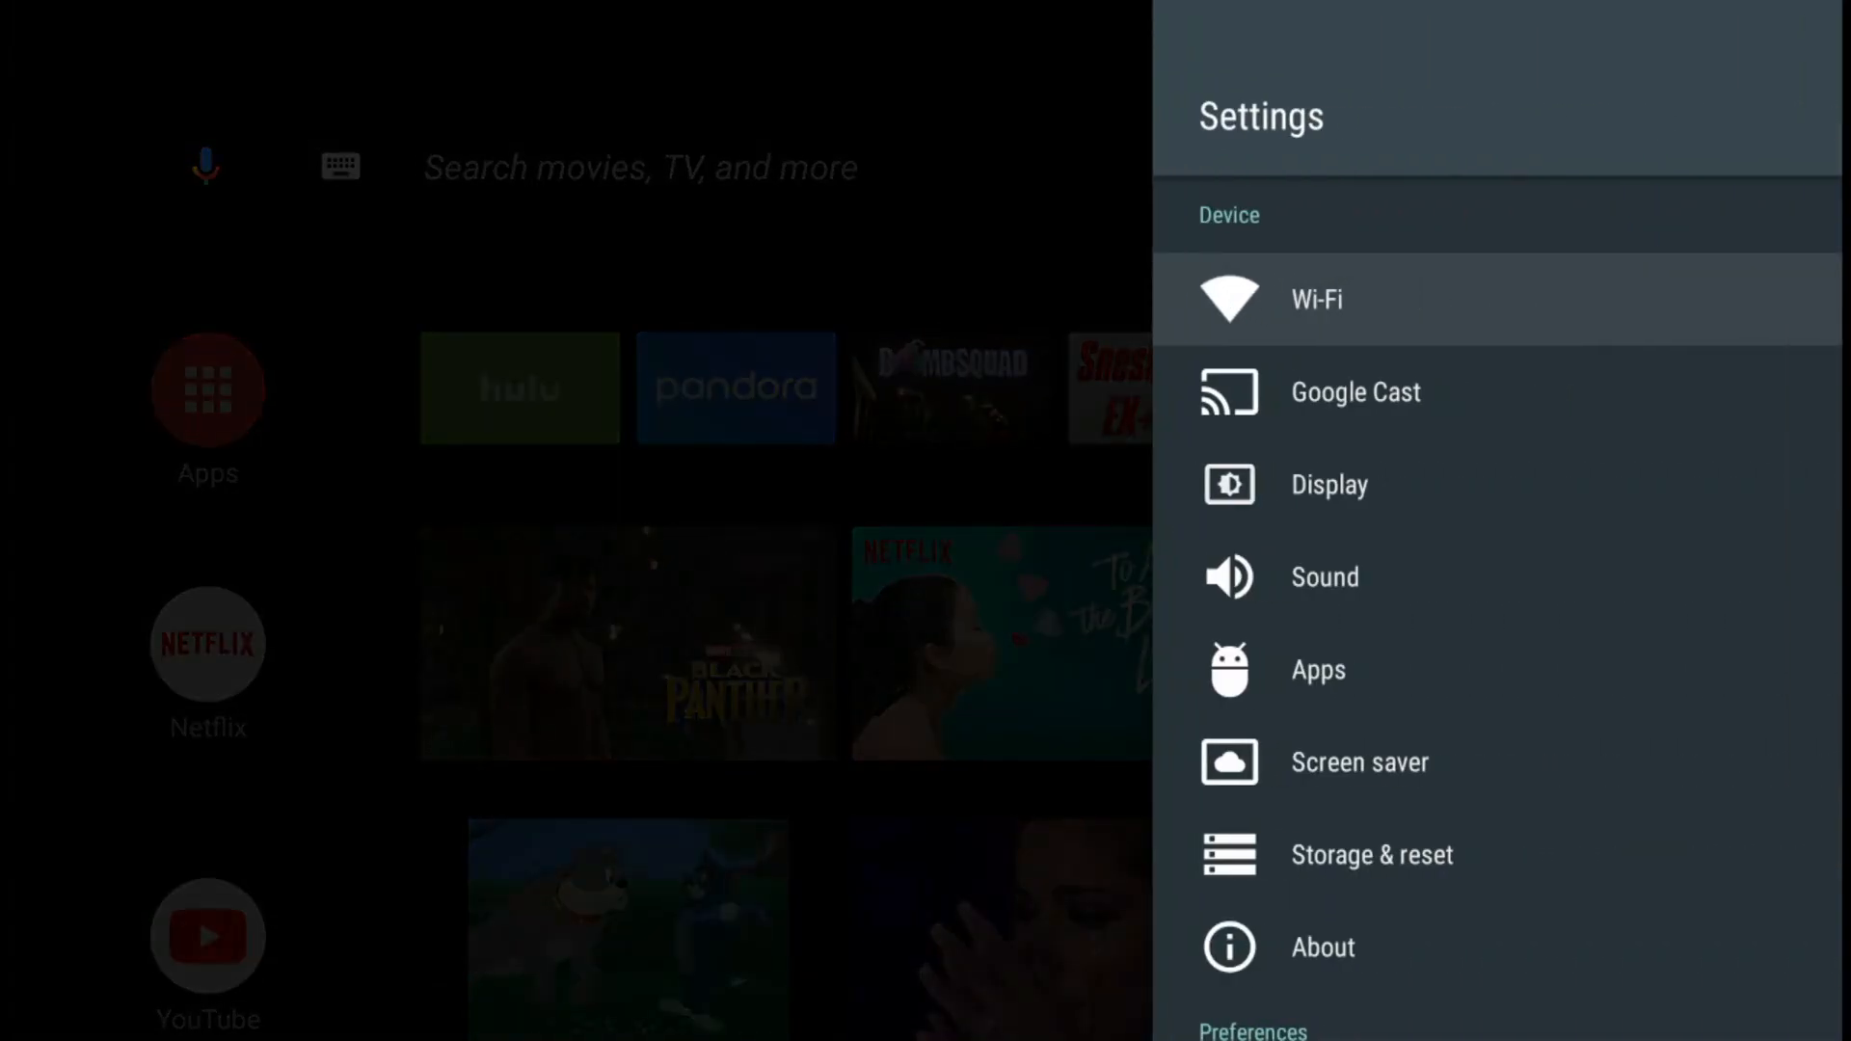
{"action": "left_click", "coordinate": [1319, 669]}
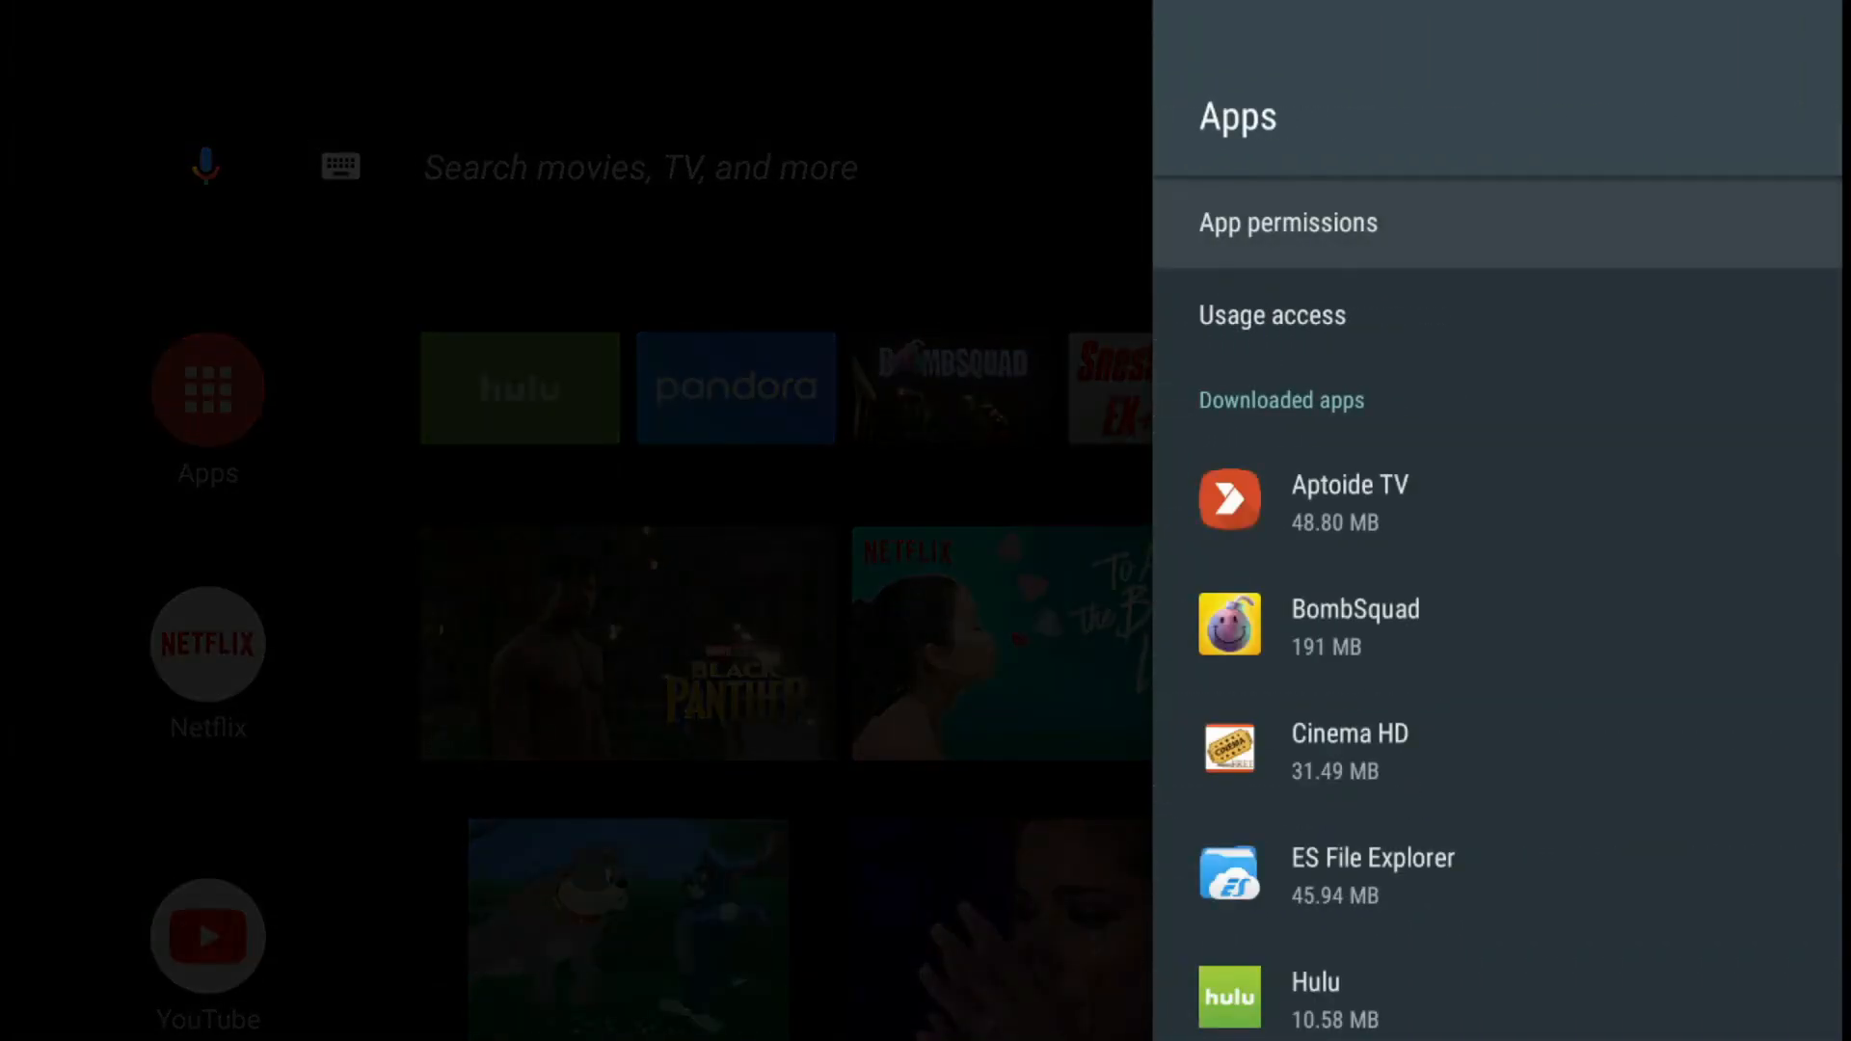
{"action": "scroll", "scroll_direction": "down", "scroll_amount": 3}
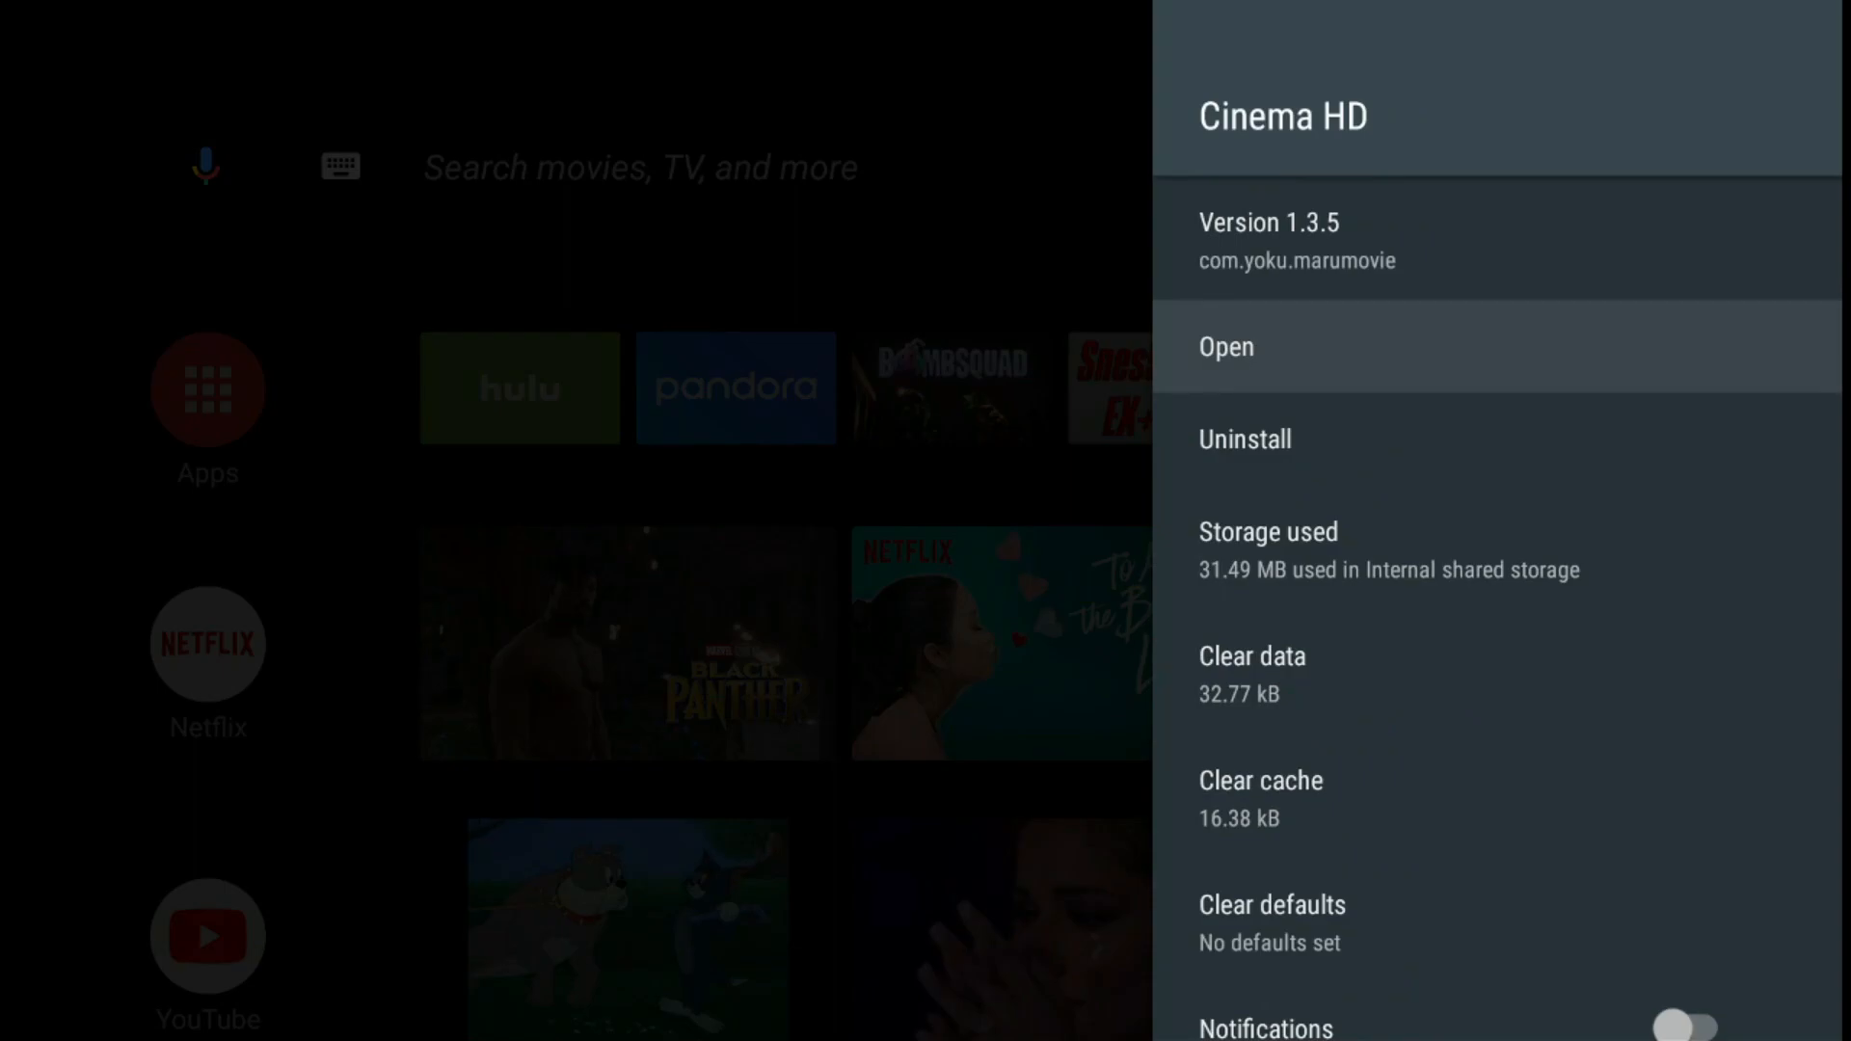
{"action": "key", "text": "Back"}
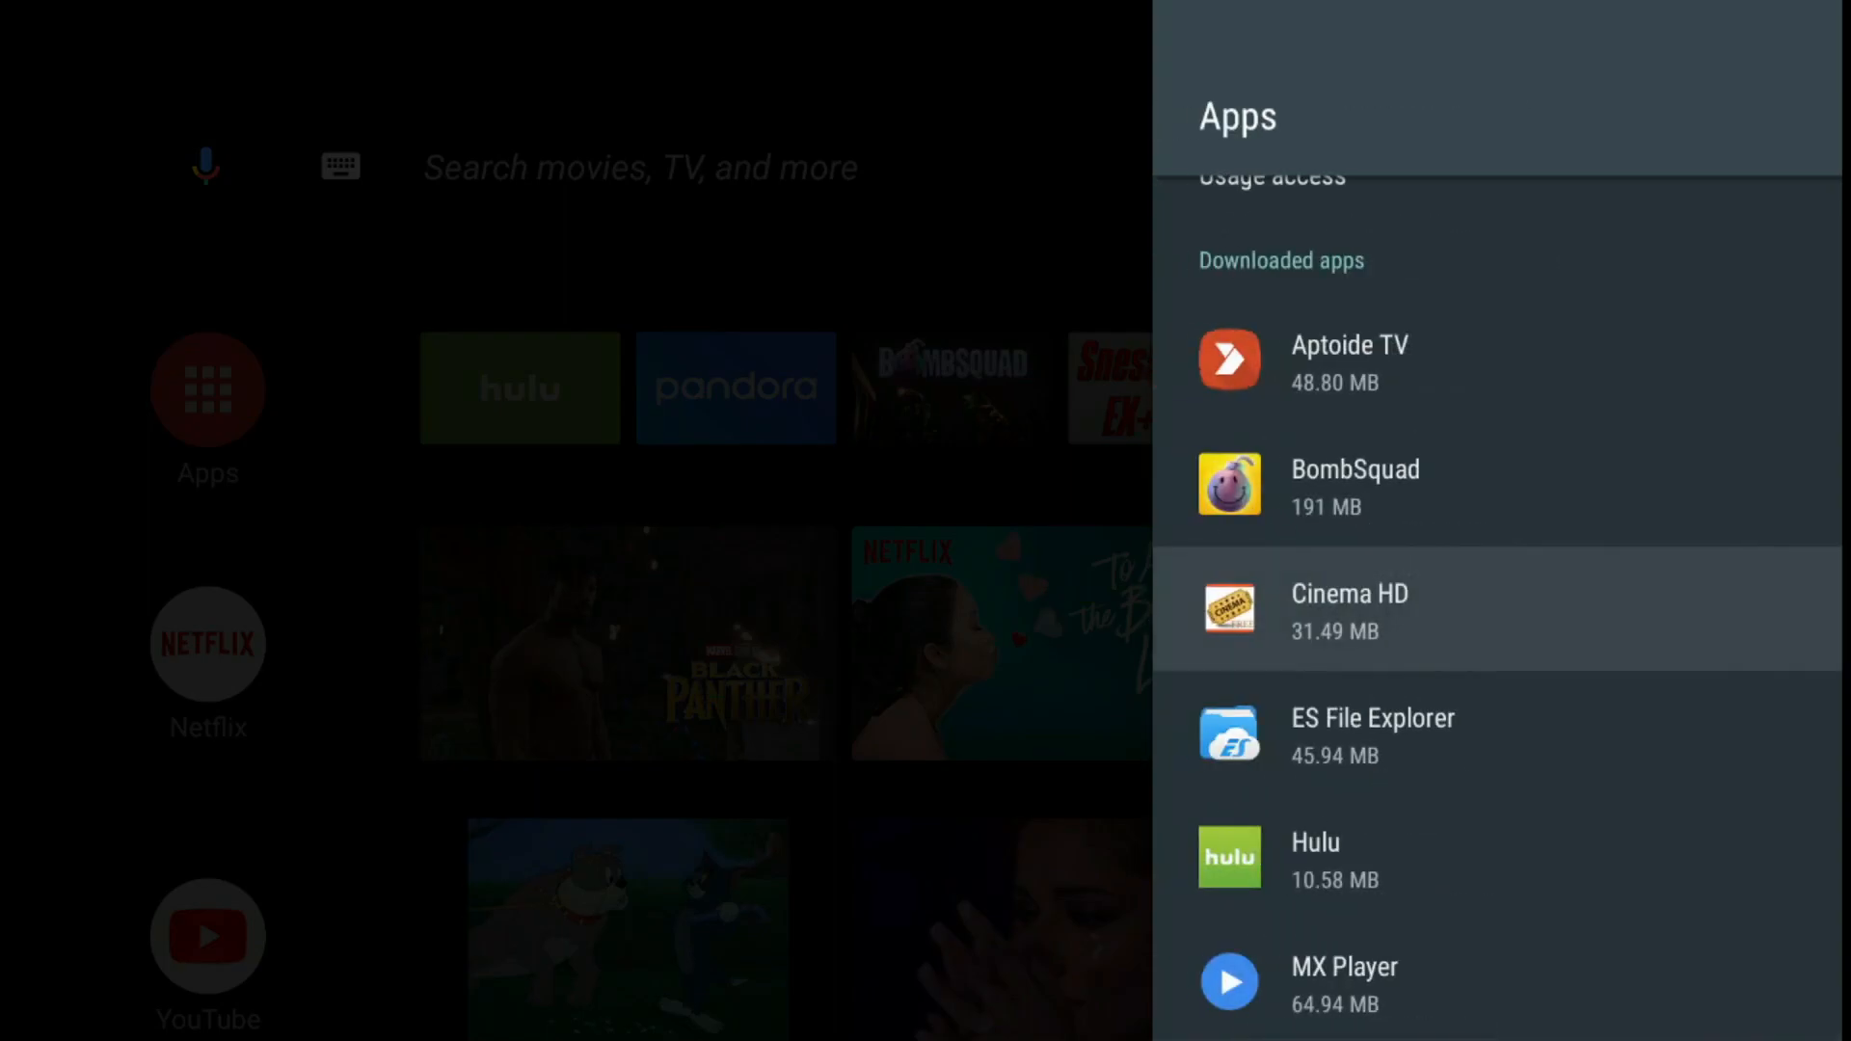
{"action": "key", "text": "Back"}
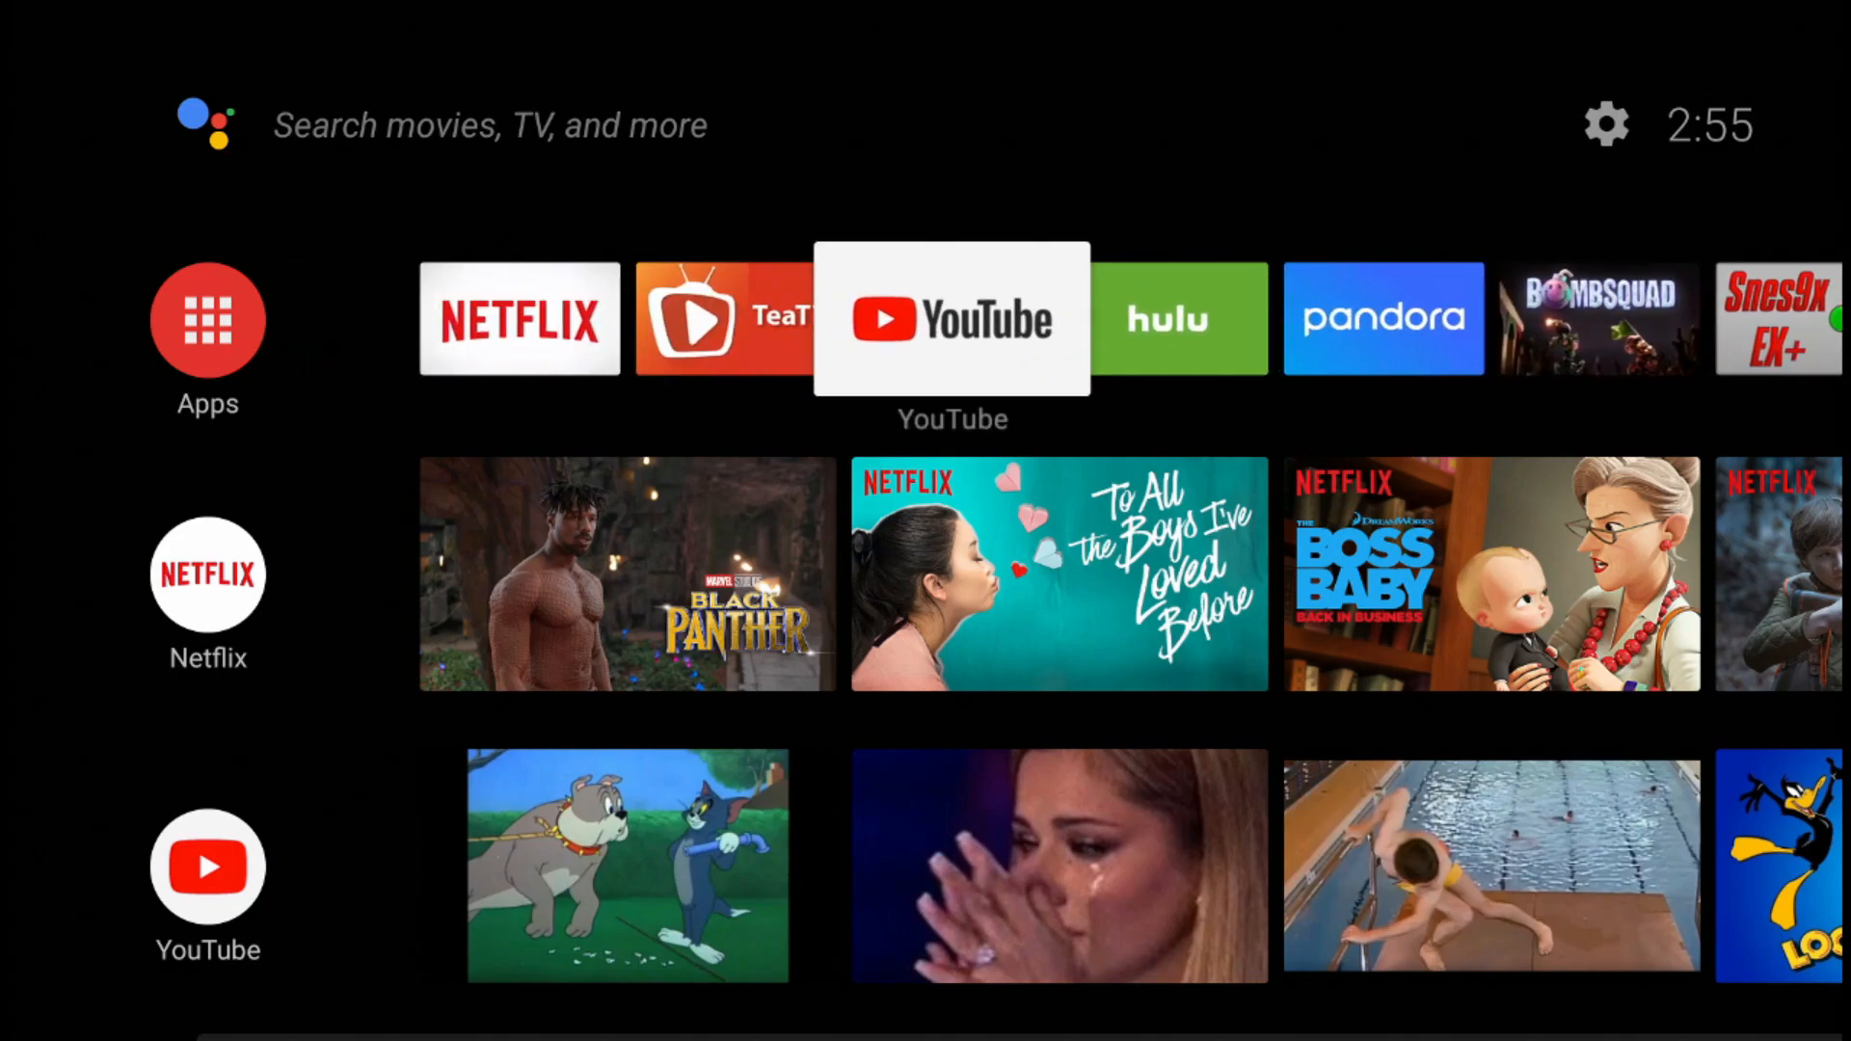
Step: In Google Play, search for 'sideload' to reach the Sideload Launcher - Android TV page
{"action": "left_click", "coordinate": [207, 320]}
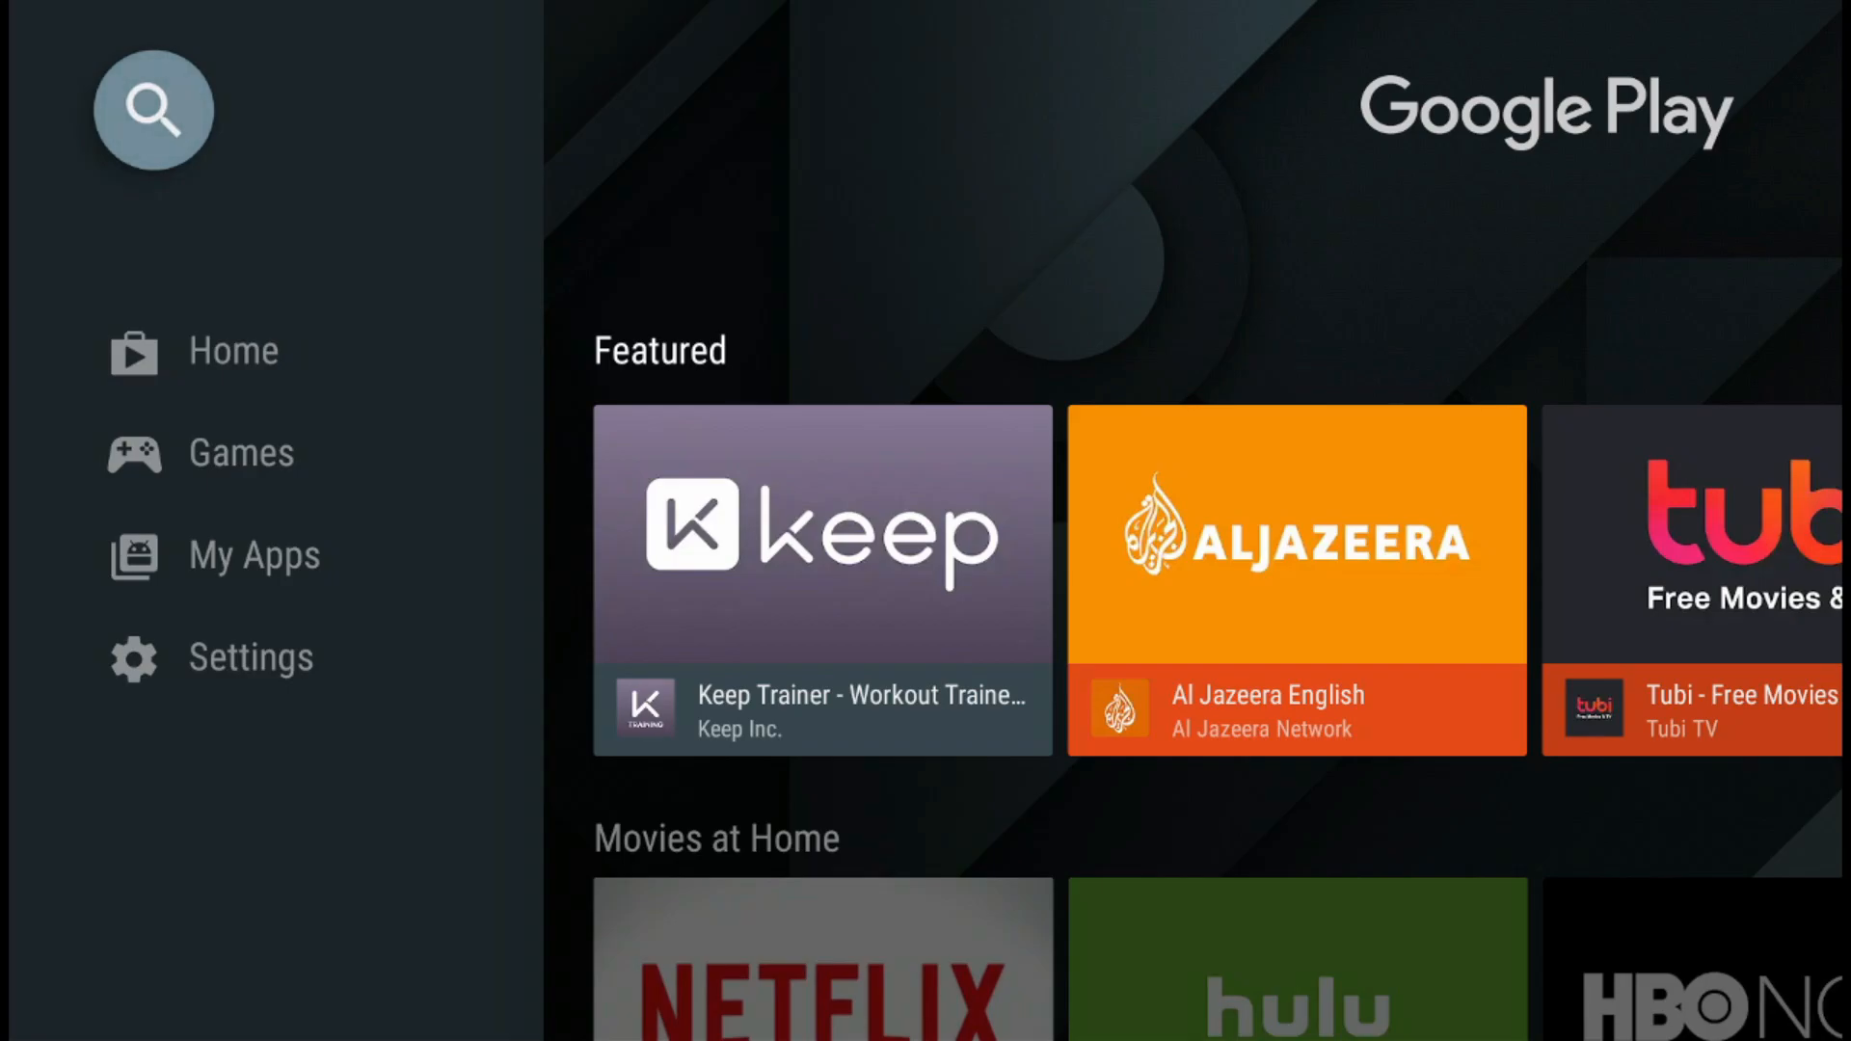
{"action": "left_click", "coordinate": [152, 110]}
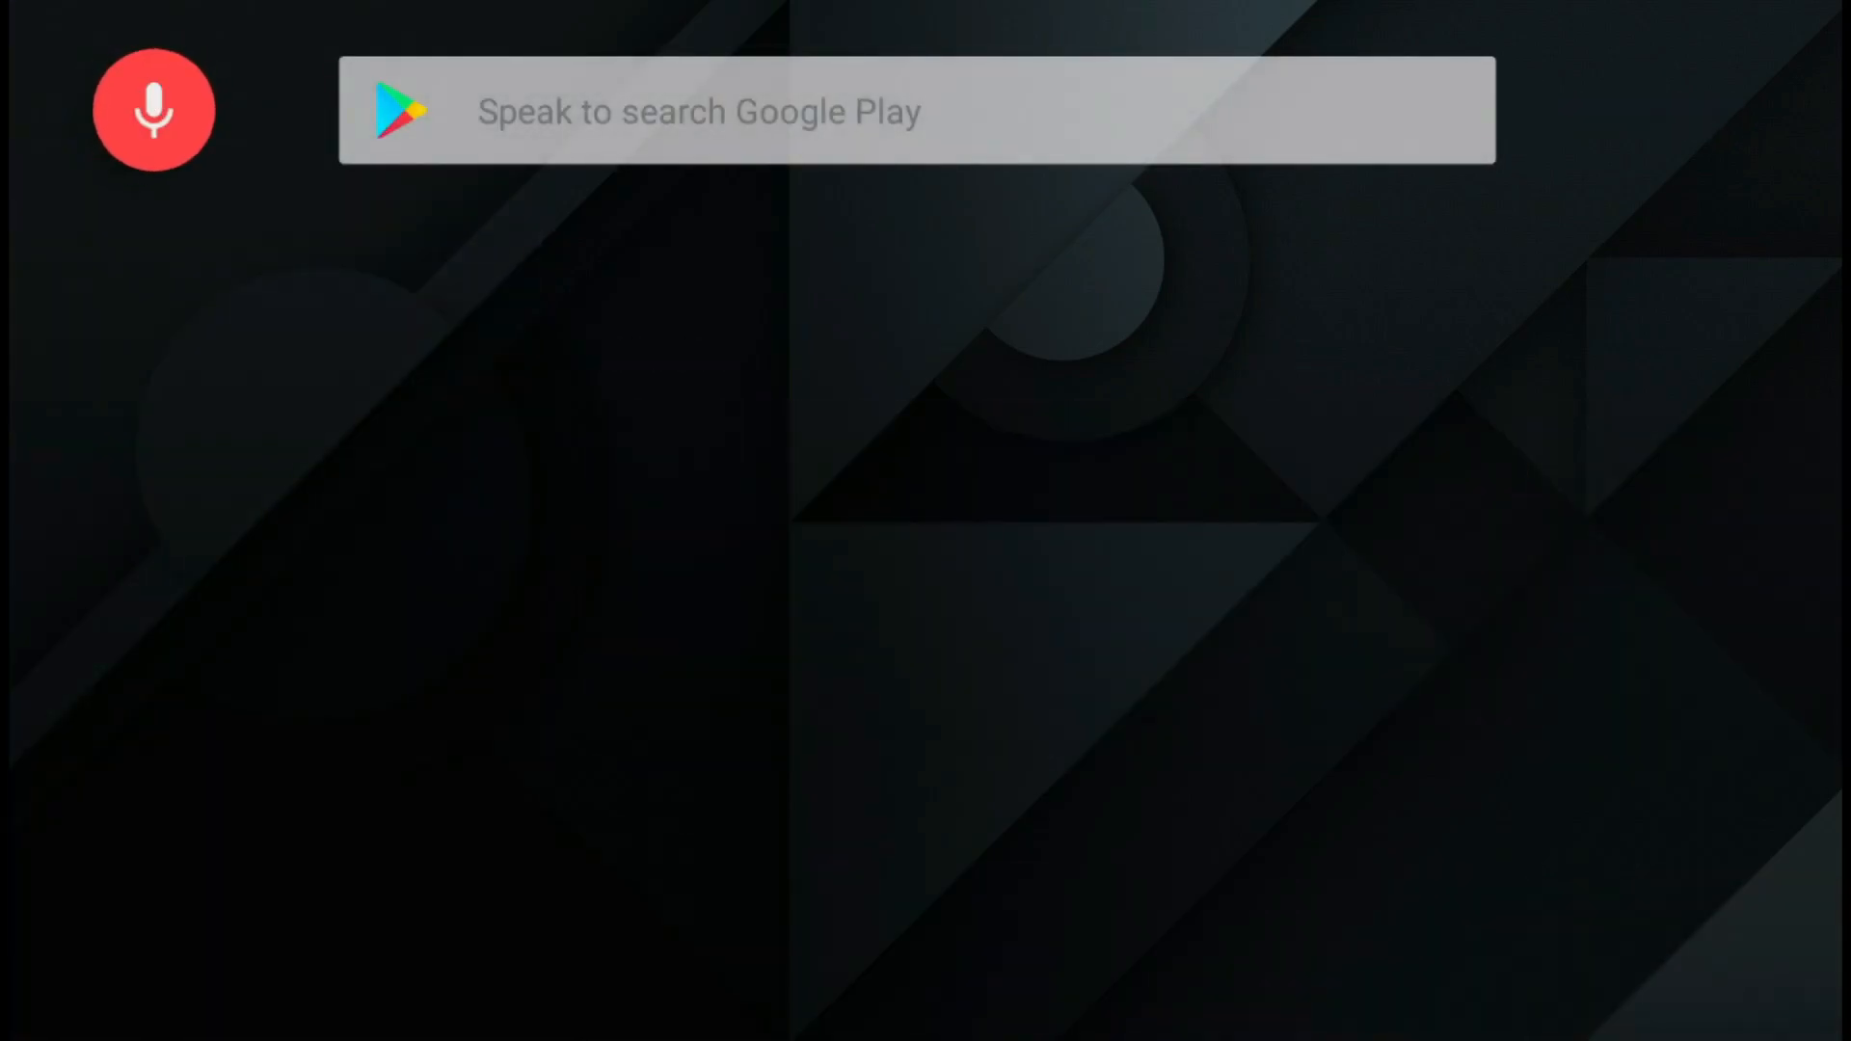
{"action": "type", "text": "sideload"}
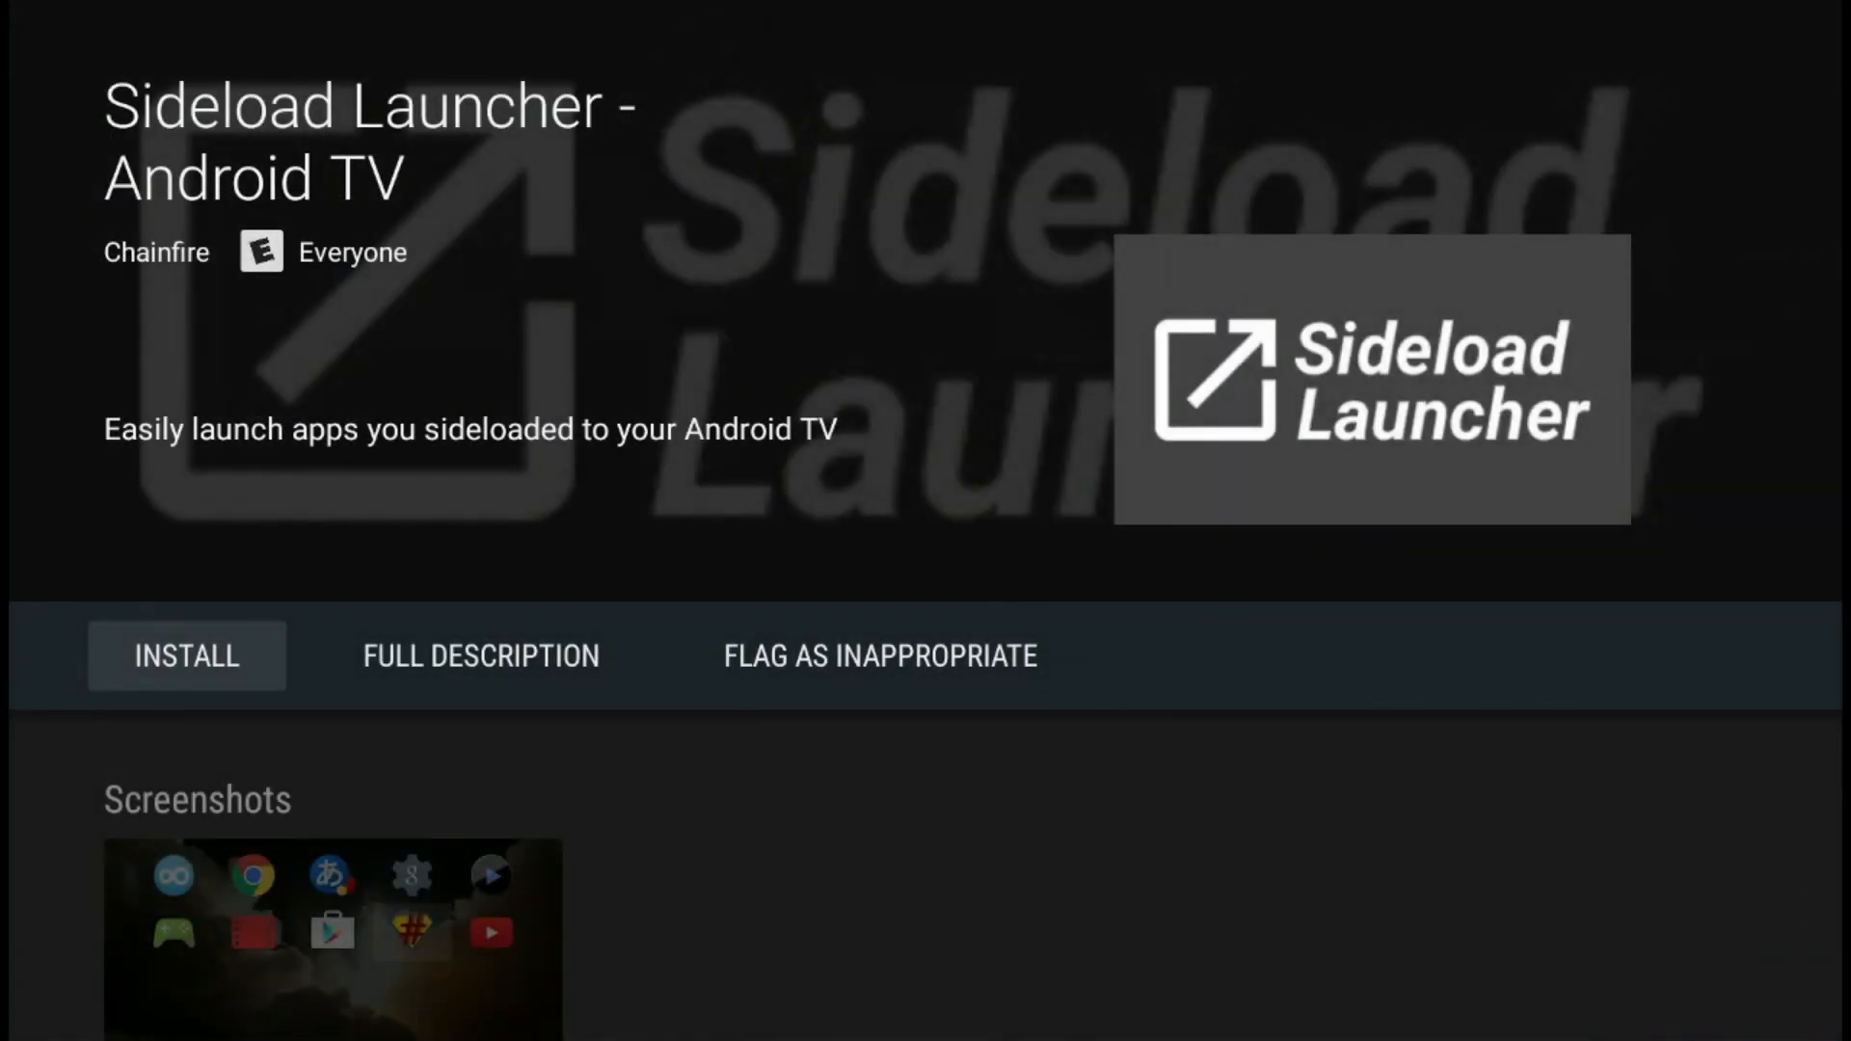
Step: Install Sideload Launcher and launch it to show the grid of all installed apps
{"action": "left_click", "coordinate": [185, 656]}
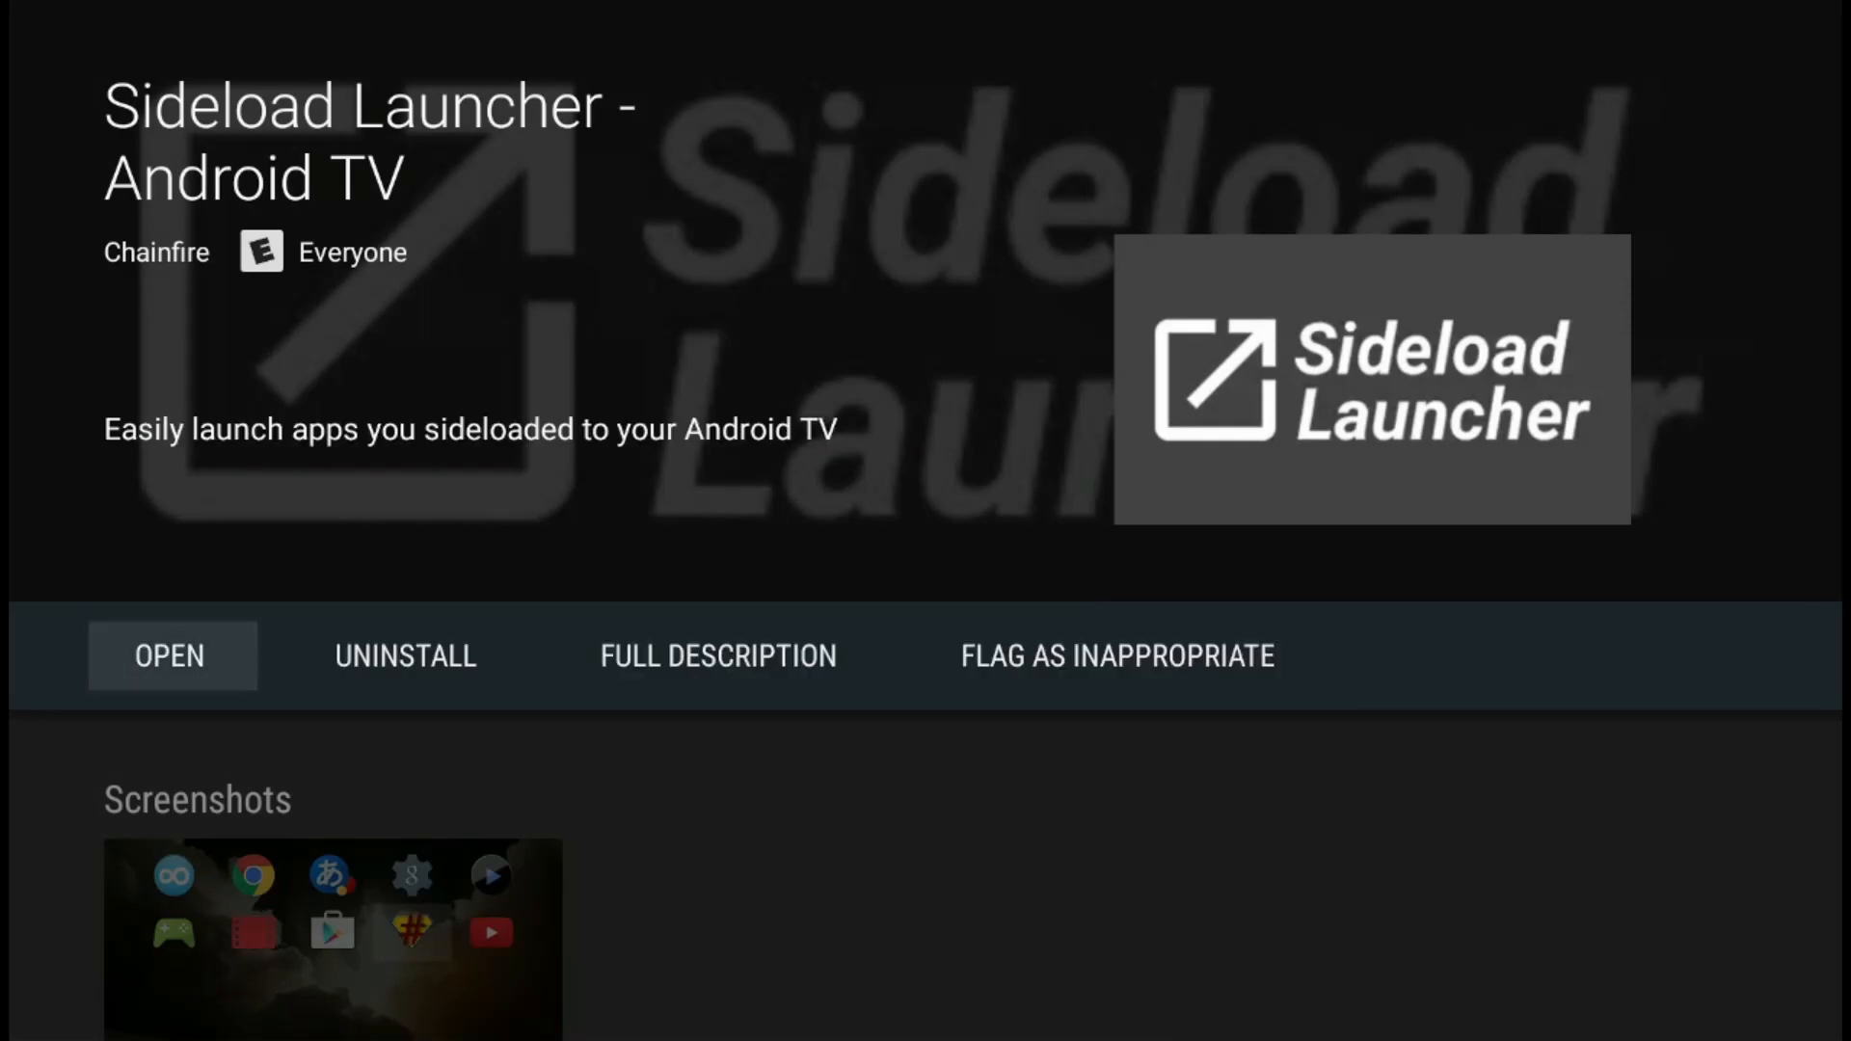
{"action": "left_click", "coordinate": [170, 656]}
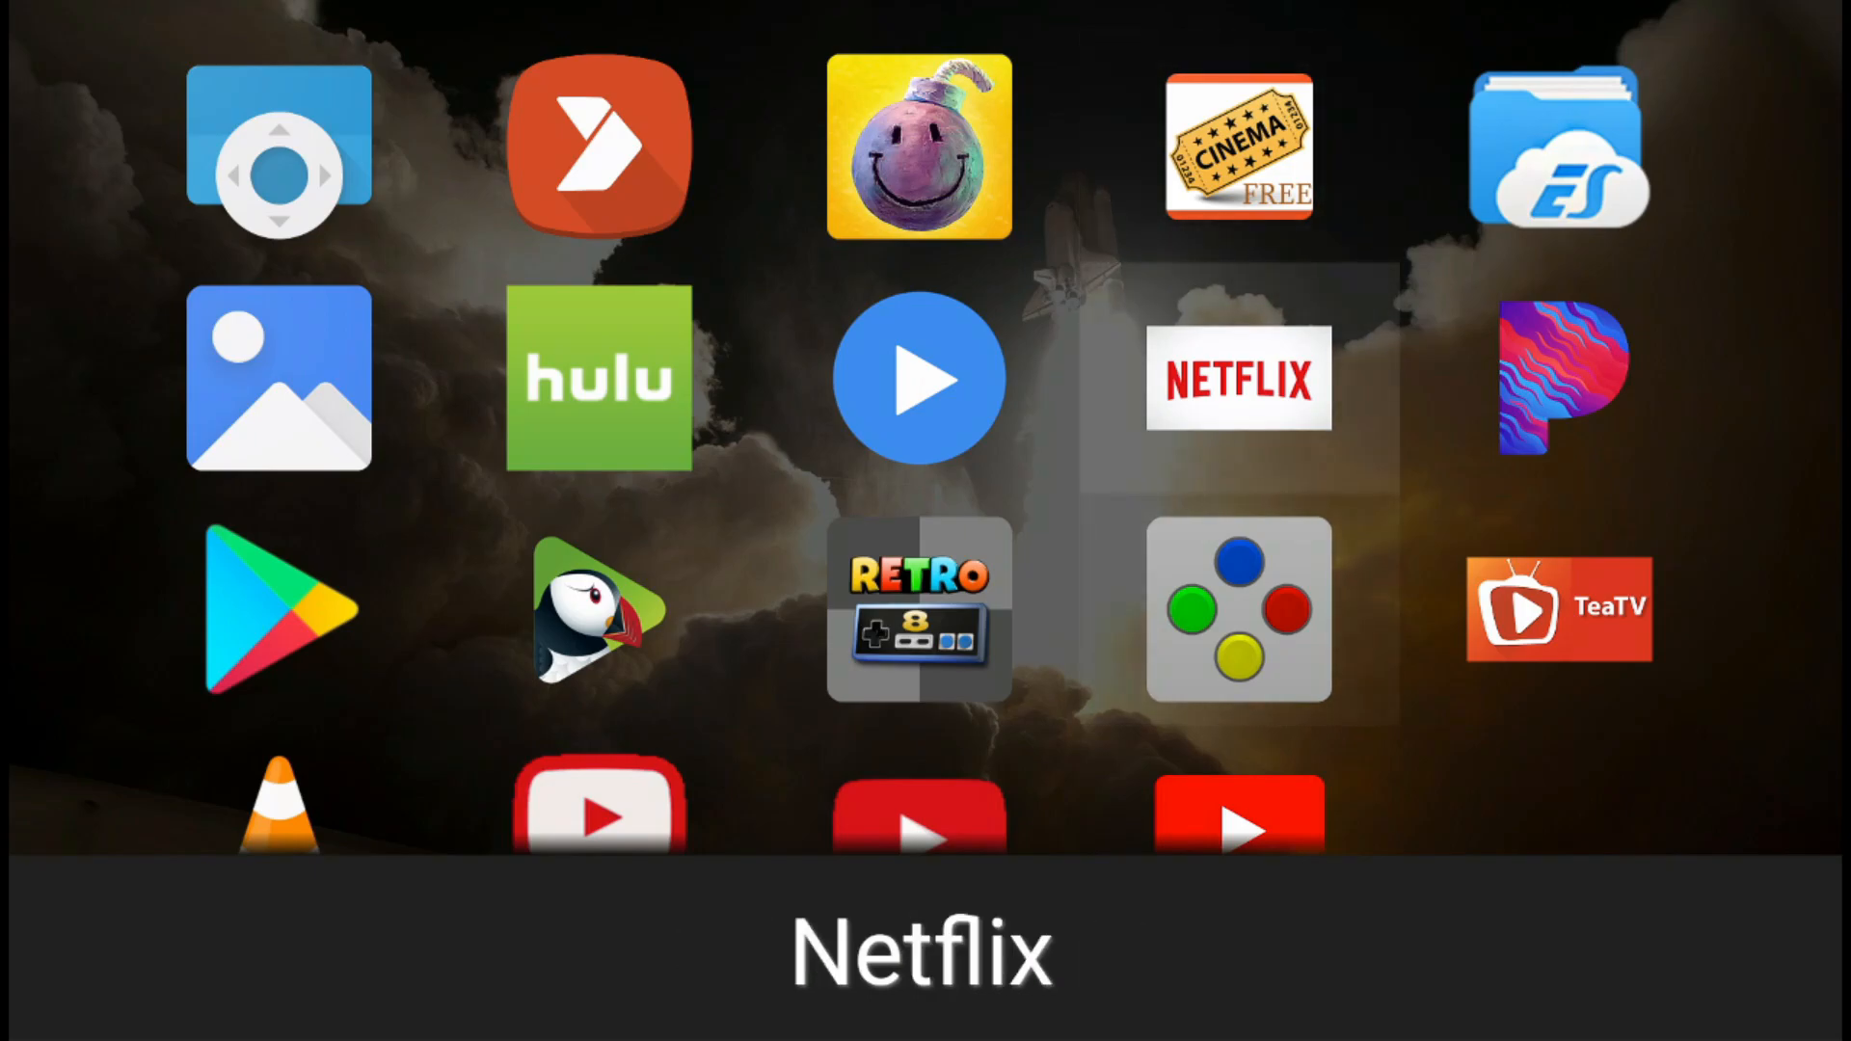
{"action": "mouse_move", "coordinate": [1238, 148]}
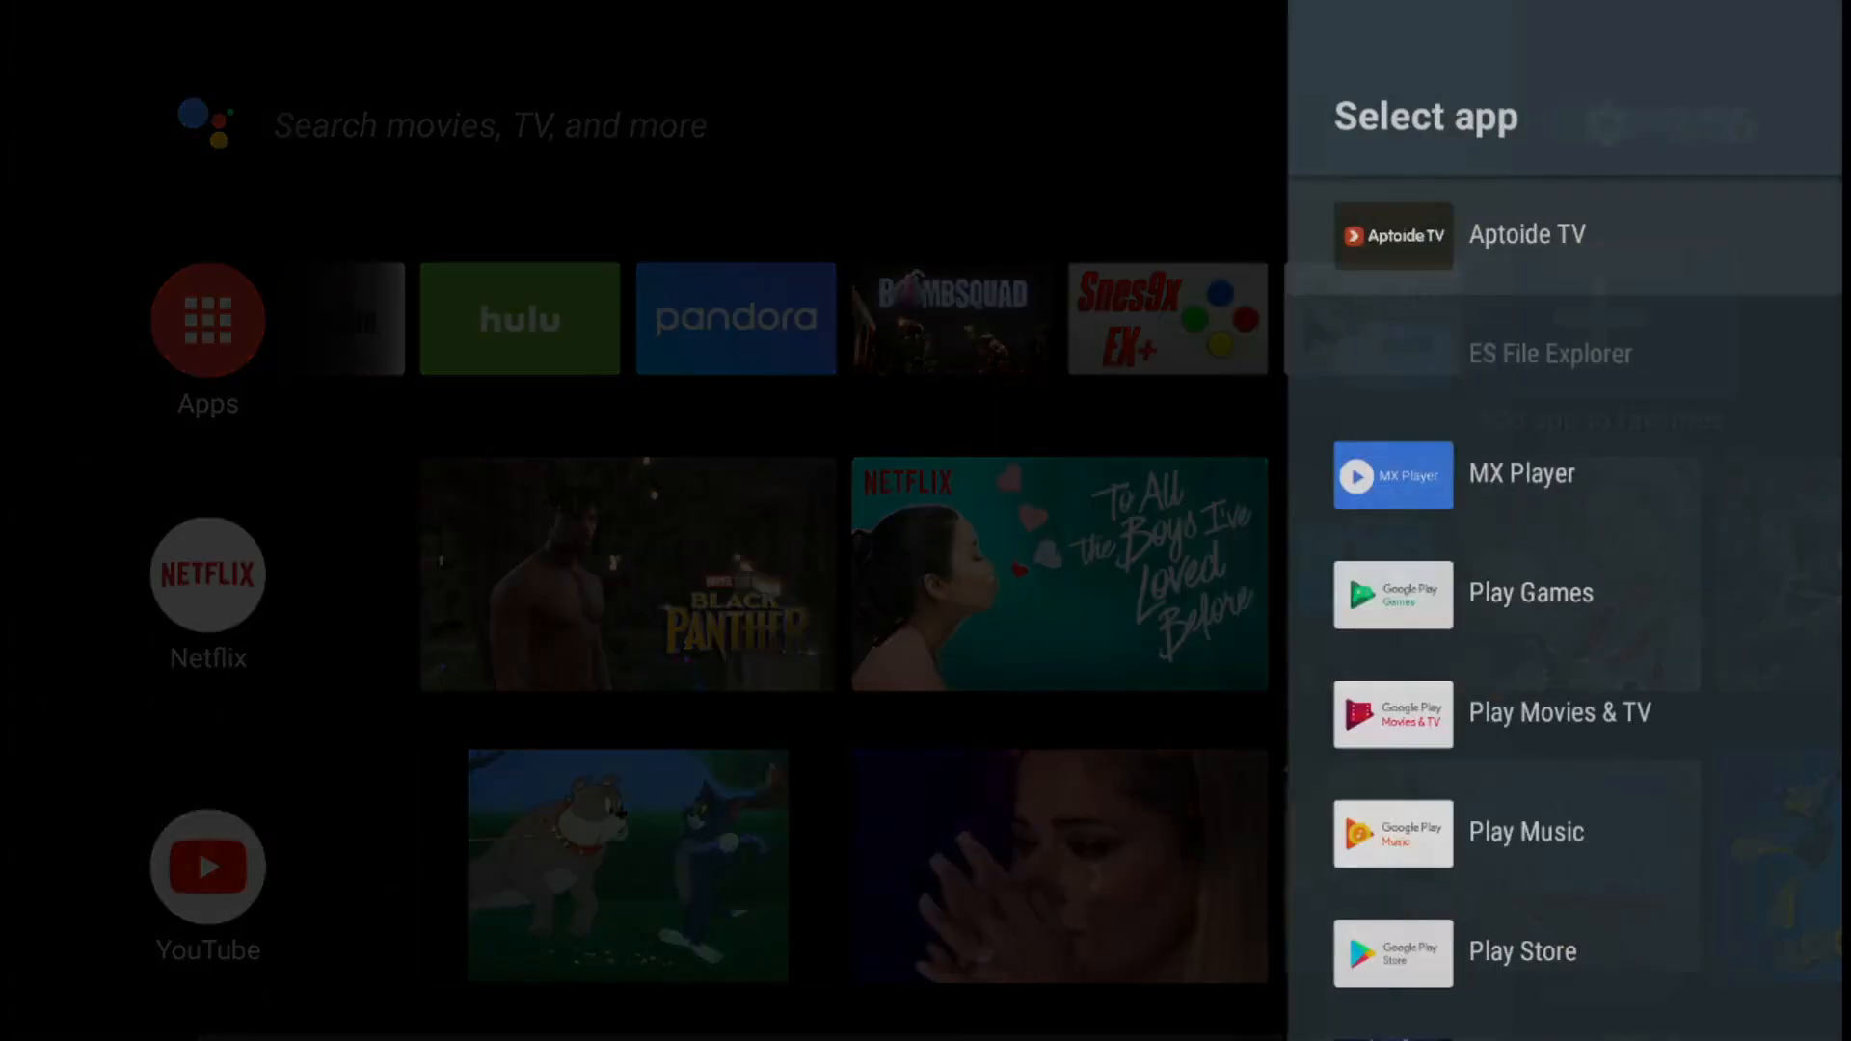
Step: Pin Sideload Launcher to the home favourites row and launch it from its new tile
{"action": "scroll", "scroll_direction": "down", "scroll_amount": 3}
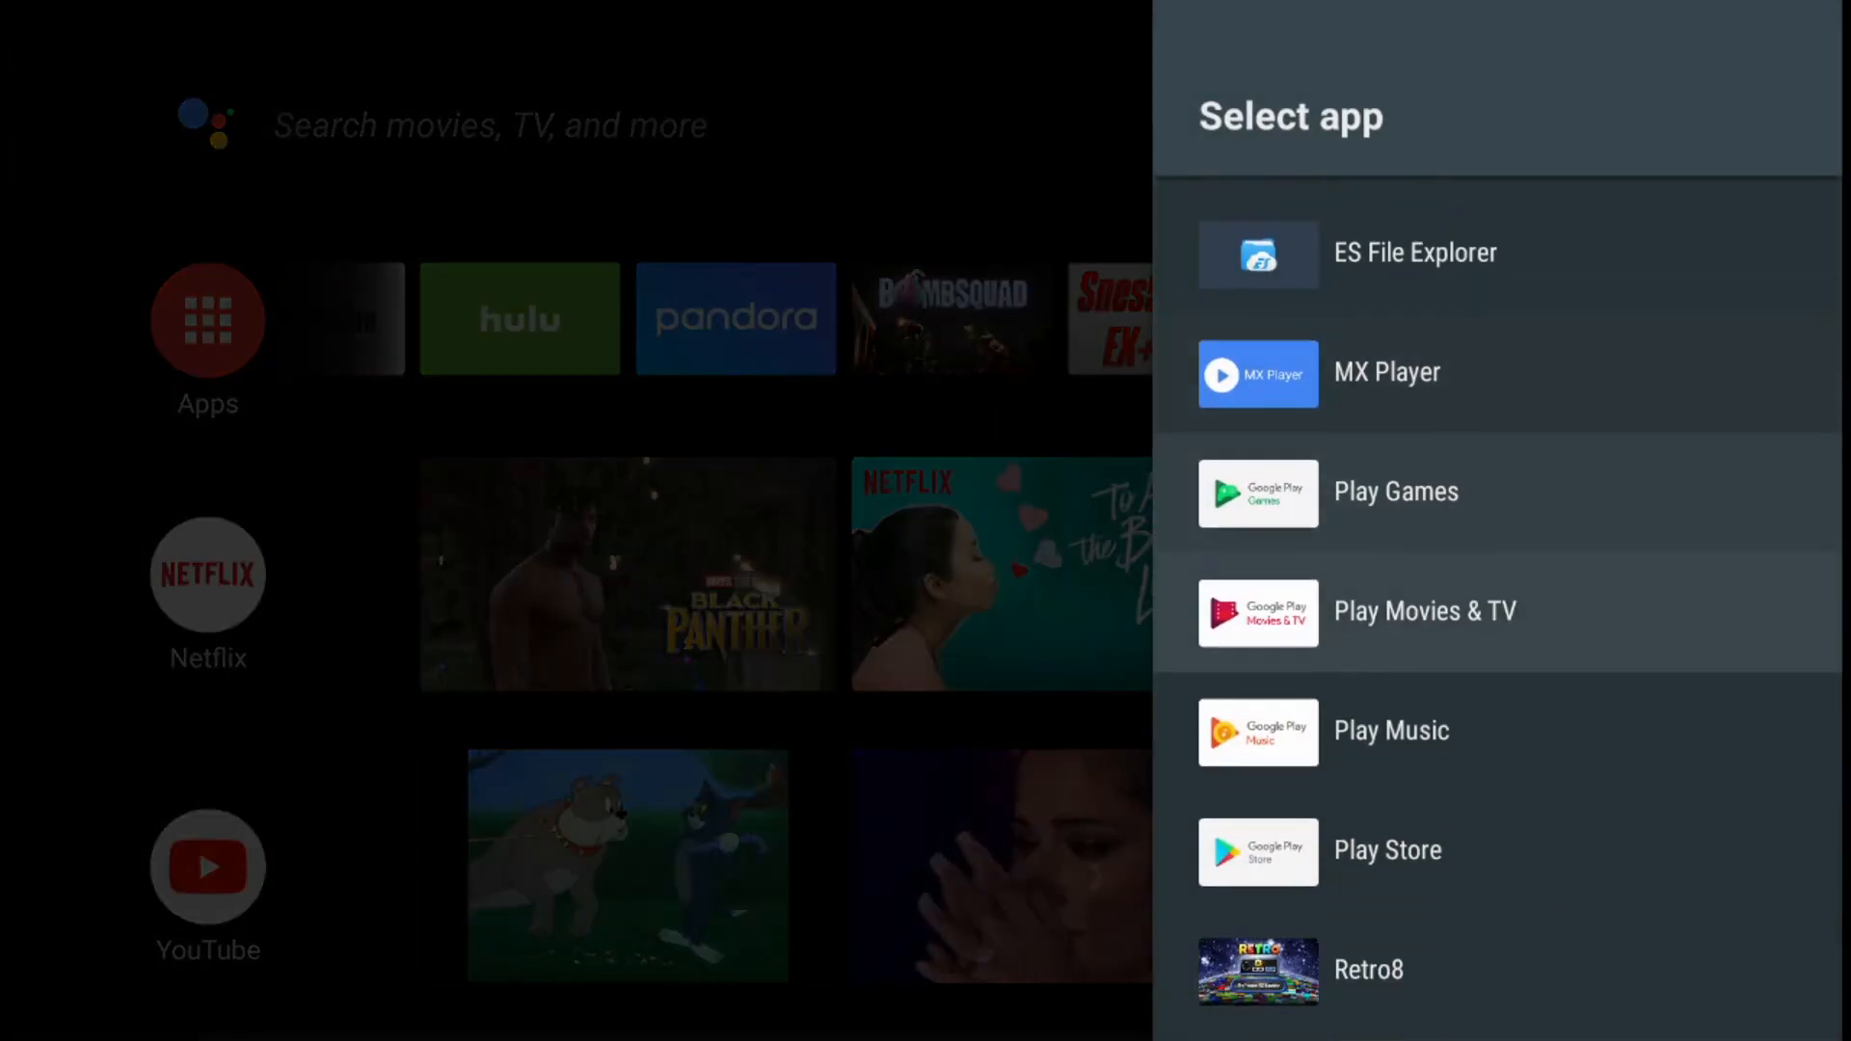
{"action": "scroll", "scroll_direction": "down", "scroll_amount": 3}
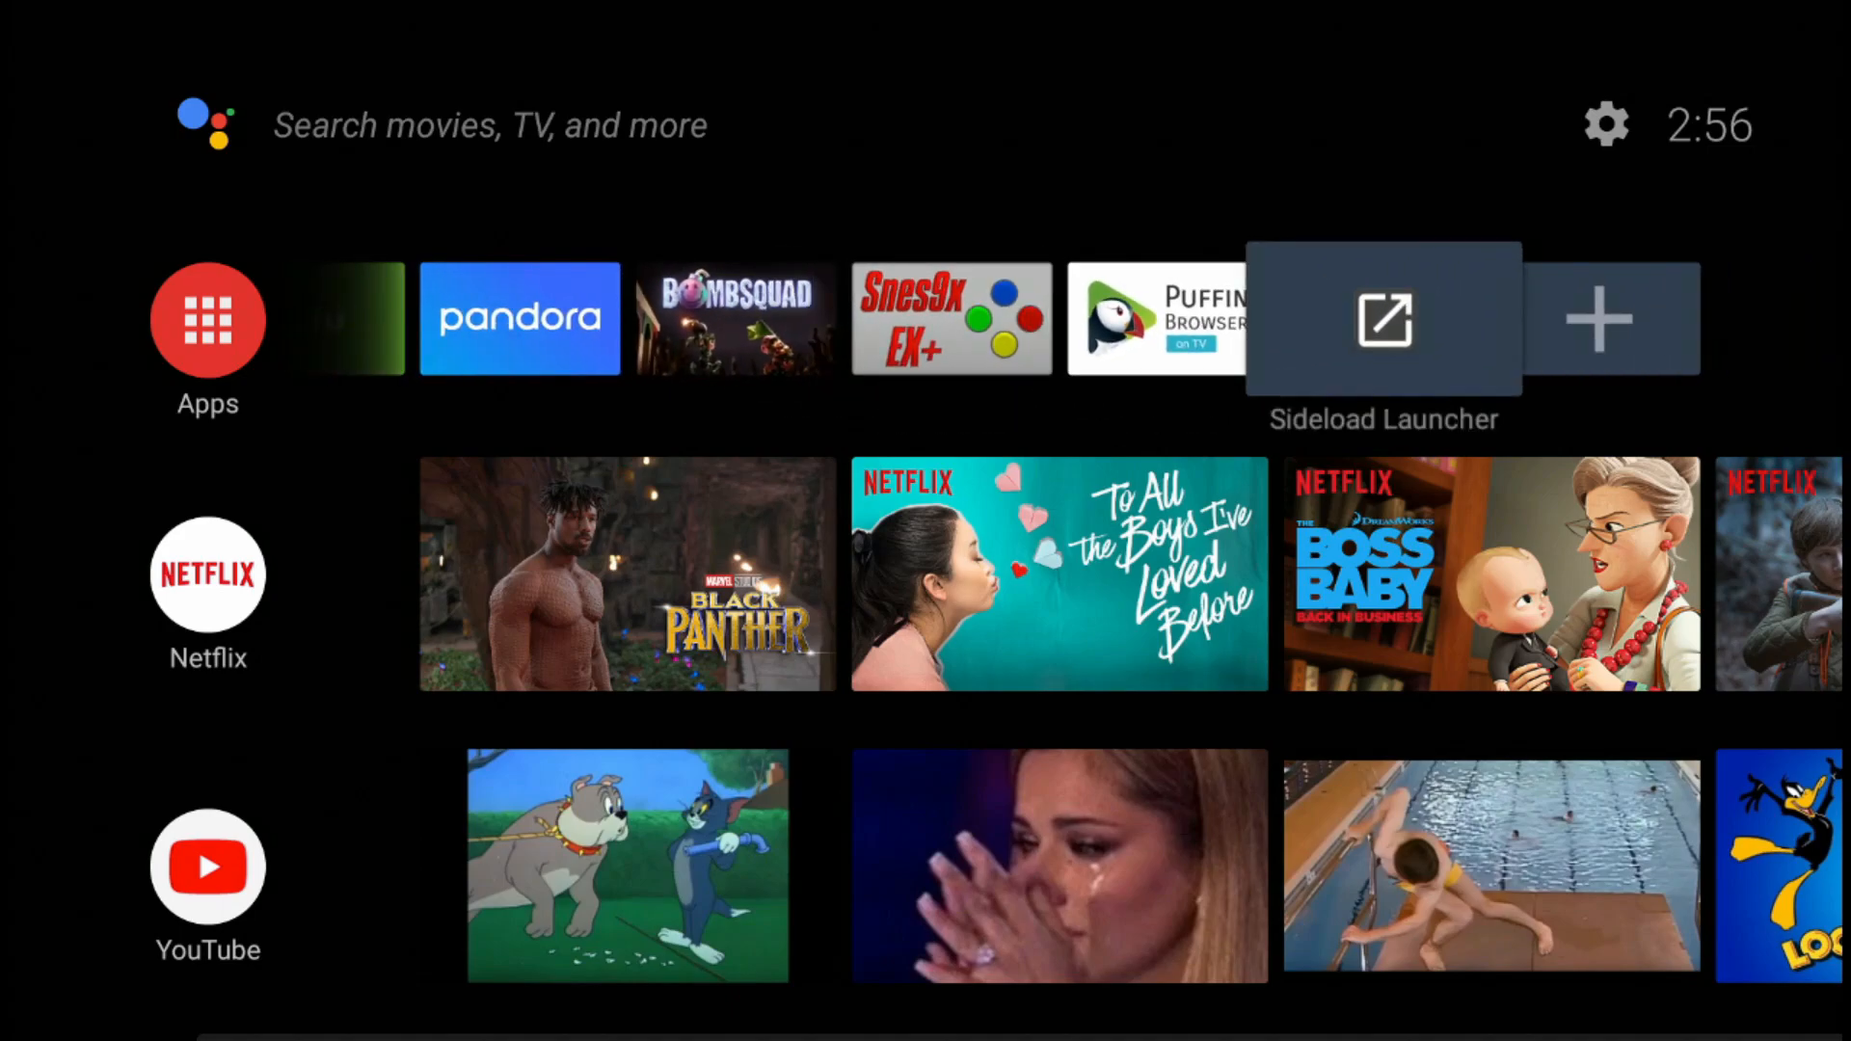
{"action": "left_click", "coordinate": [1383, 318]}
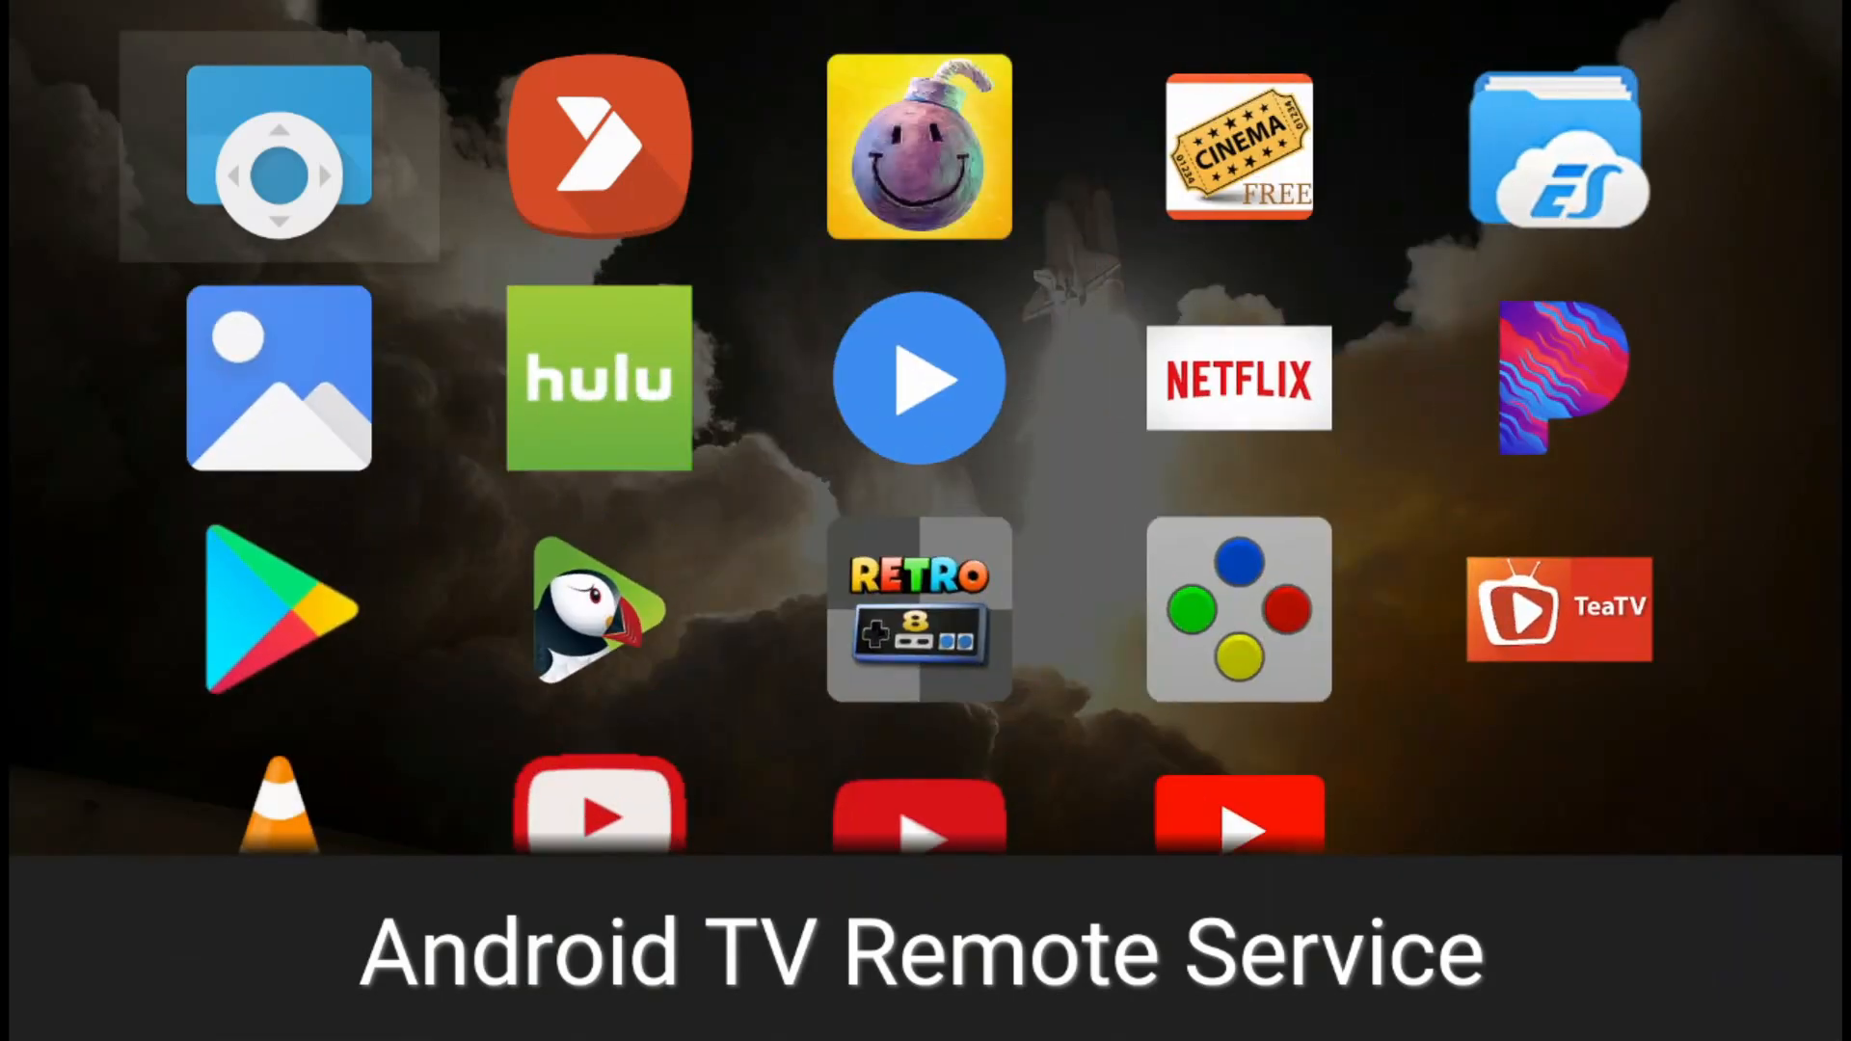